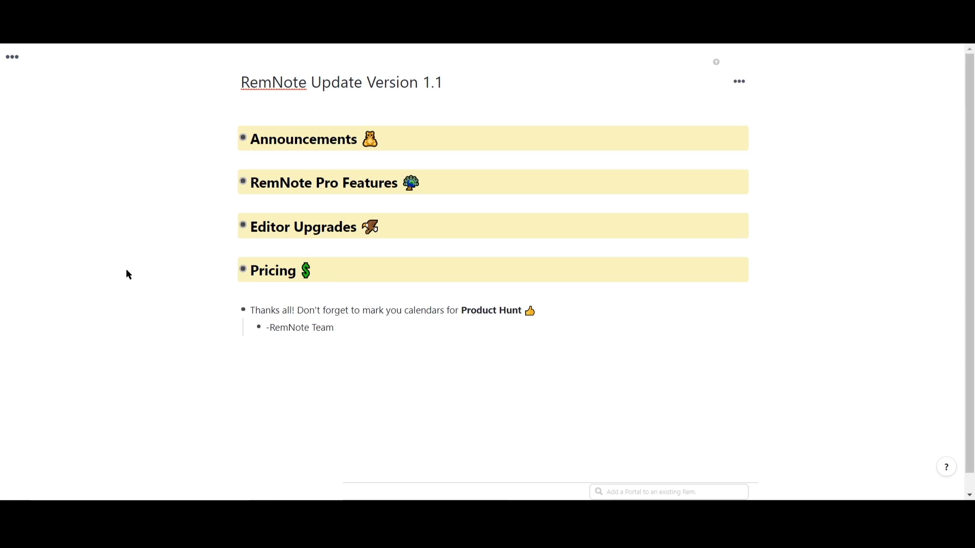
mouse_move(194, 219)
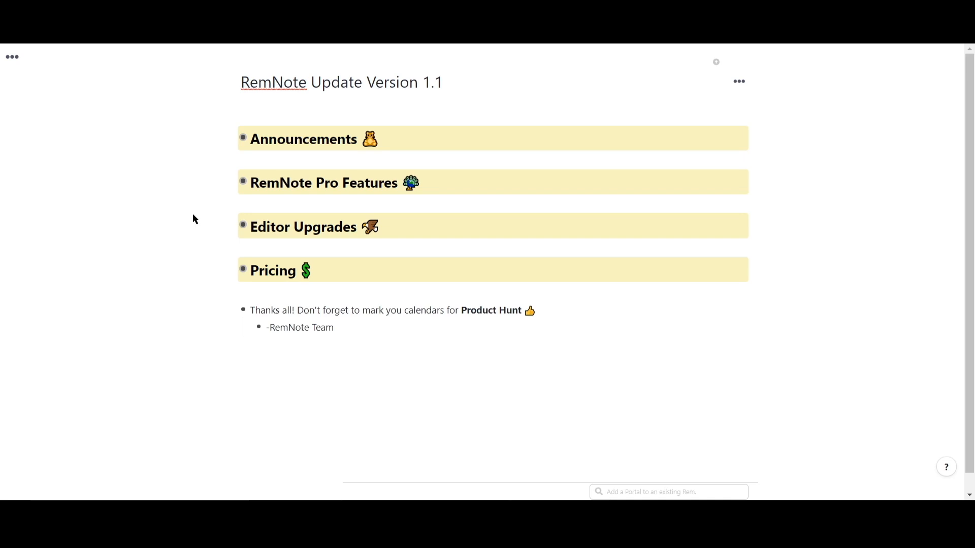
Step: Expand the Announcements section to show the Product Hunt and Community Call Q/A notes
click(242, 136)
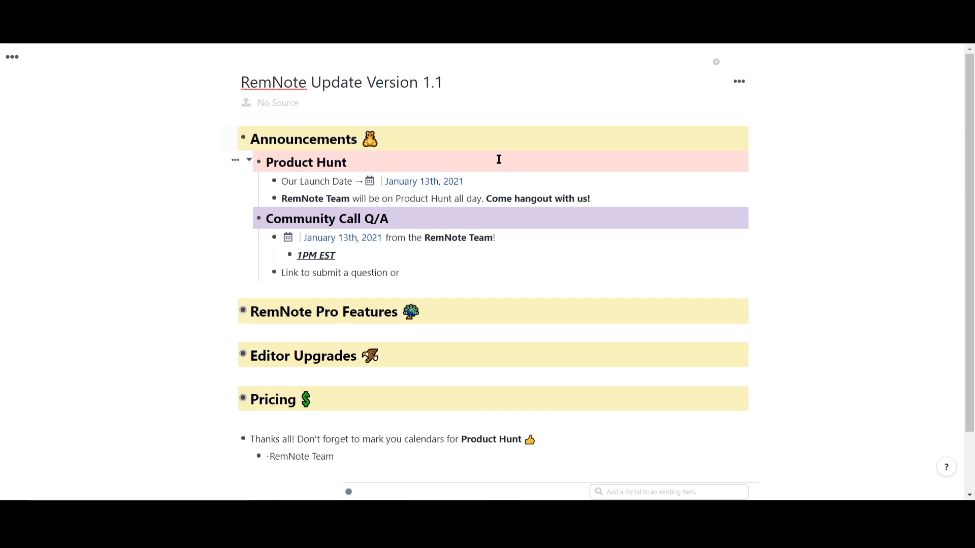
Step: Finish the Community Call note: '...or attend will be posted in description below'
click(378, 140)
text( a)
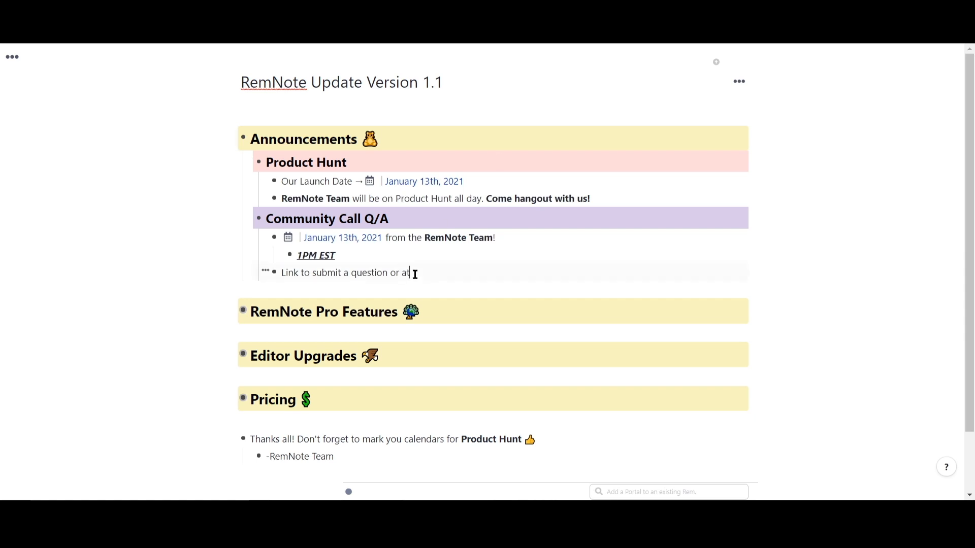
text(tend)
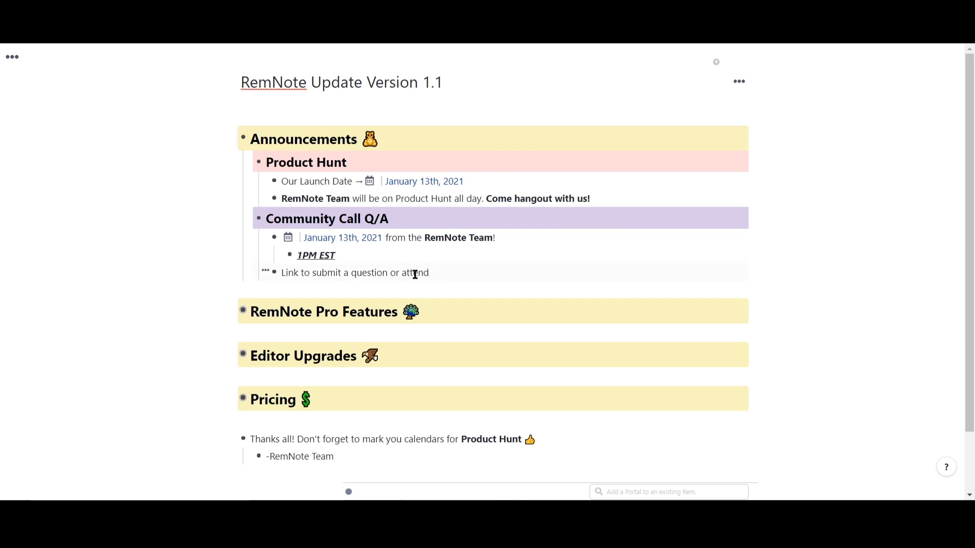
text(will be posted in d)
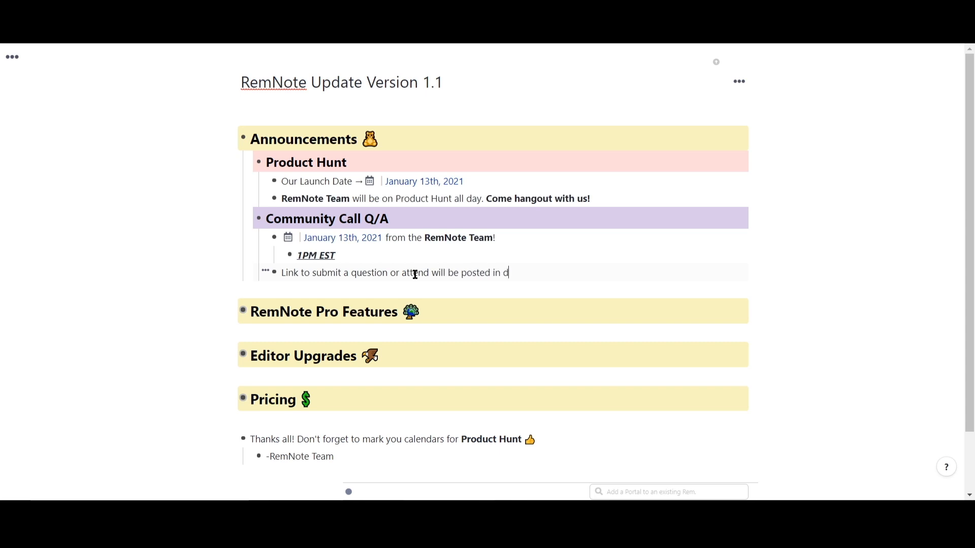
text(escription below)
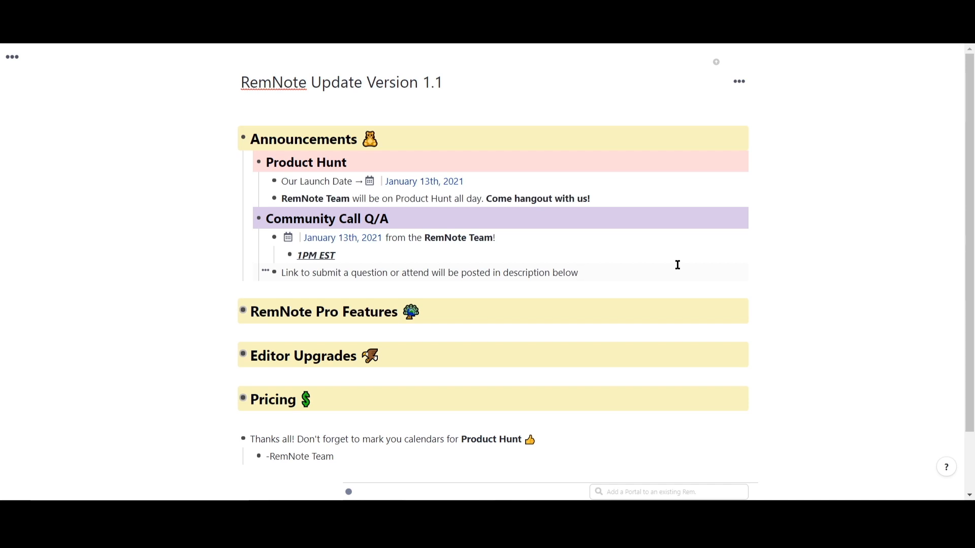
Step: Collapse Announcements and expand RemNote Pro Features (PDF Support, Aliases, Pins, Daily Backups)
click(243, 139)
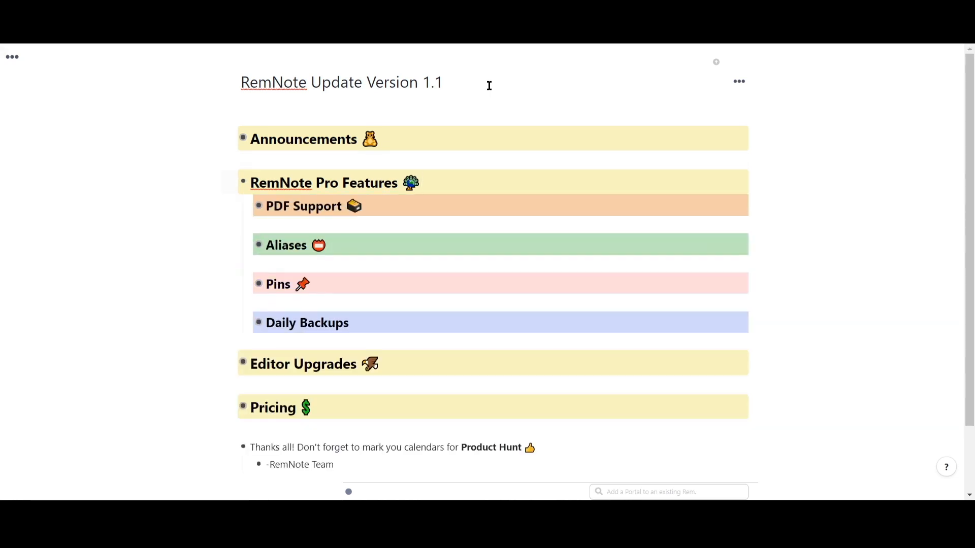
click(420, 182)
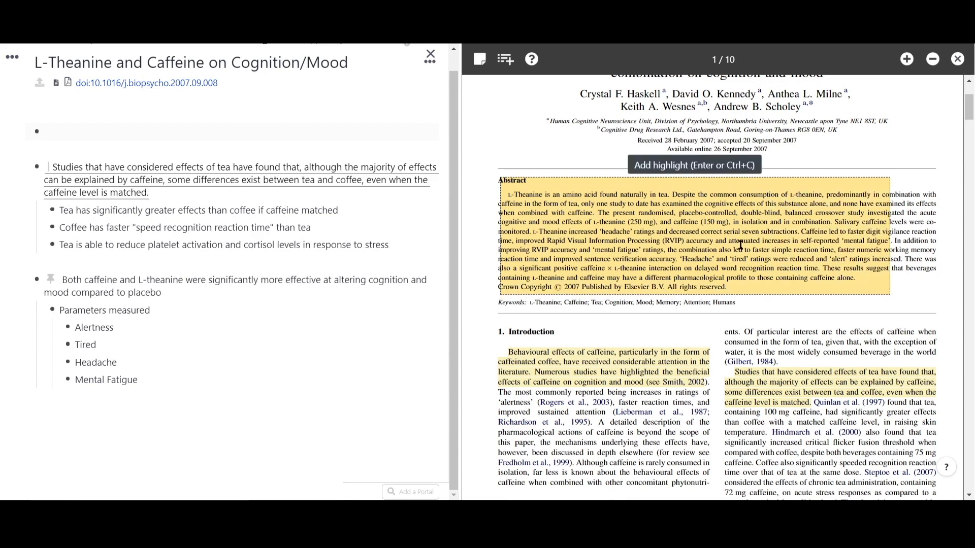
mouse_move(768, 241)
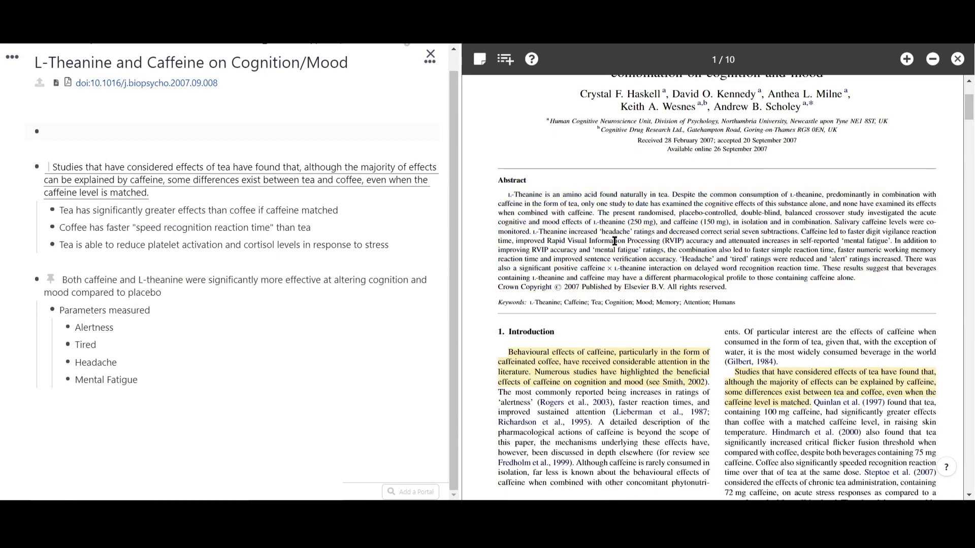
Step: Scroll the paper down to the passage on caffeine's pharmacological actions
scroll(down, 3)
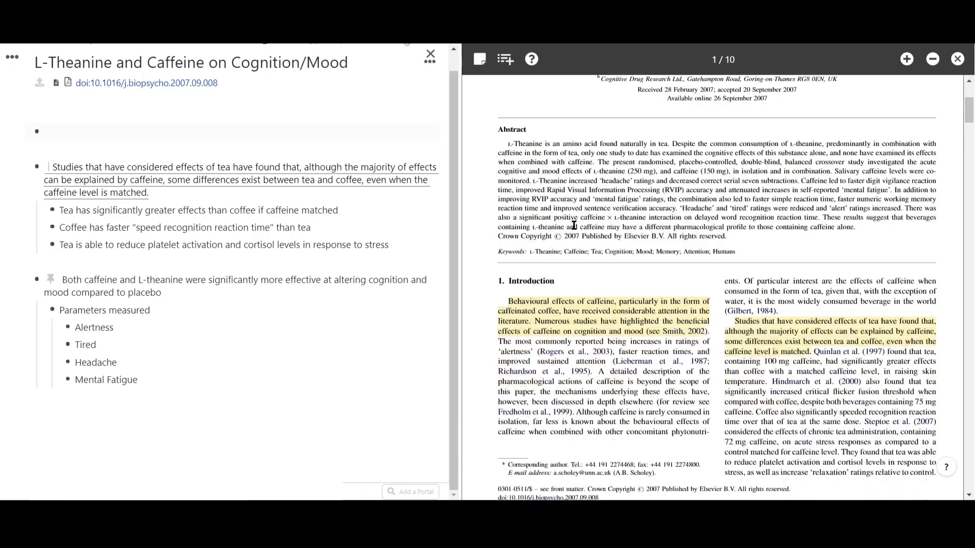
scroll(down, 3)
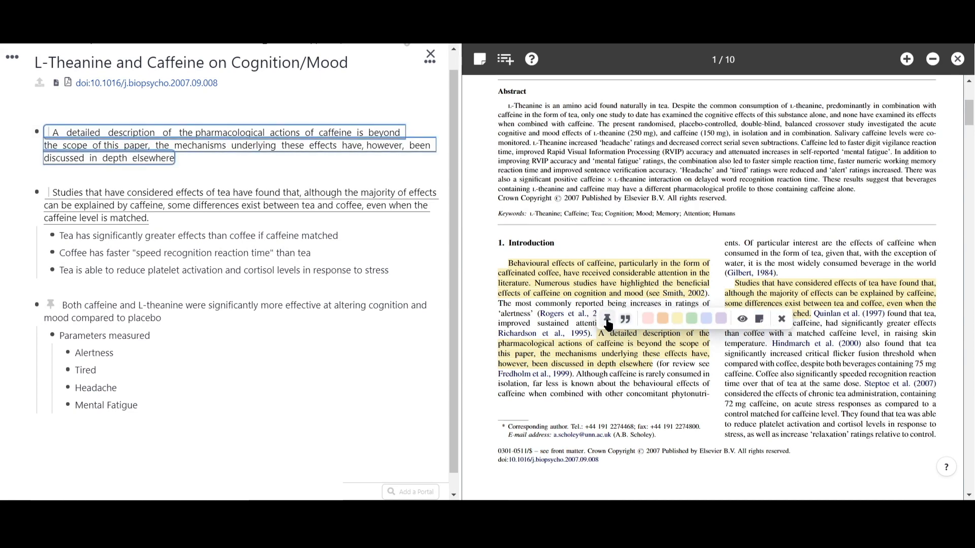
Step: Add an empty pinned note below the caffeine excerpt and scroll the paper back to its title page
click(759, 318)
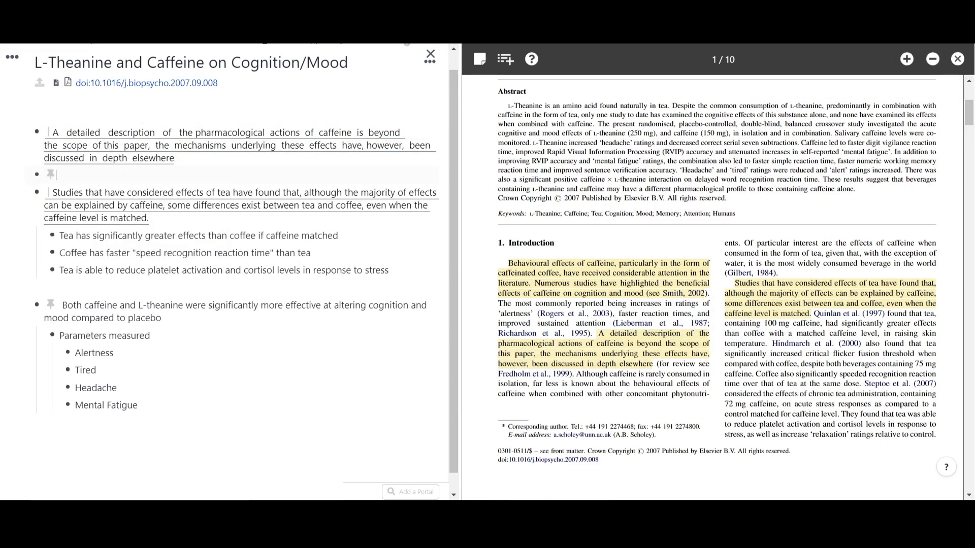
click(429, 54)
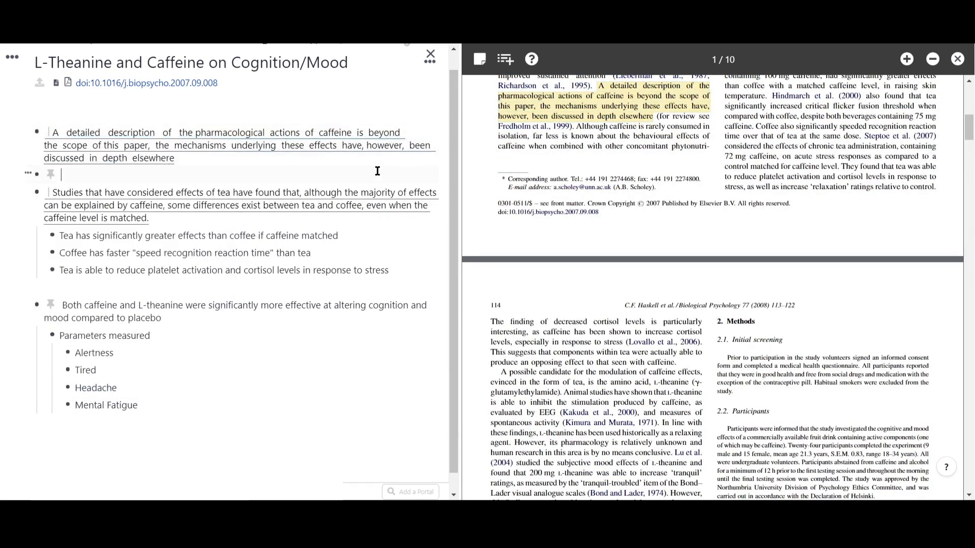
scroll(up, 3)
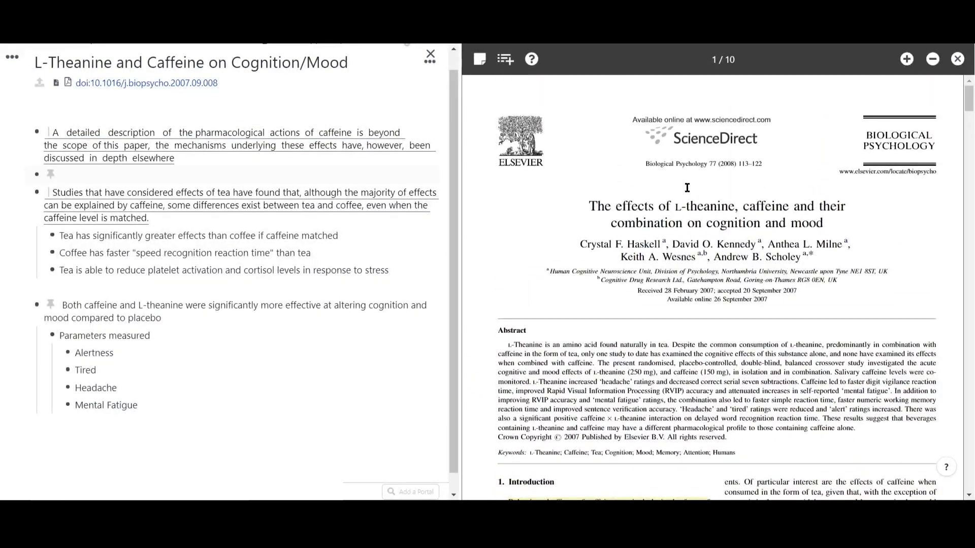
mouse_move(478, 77)
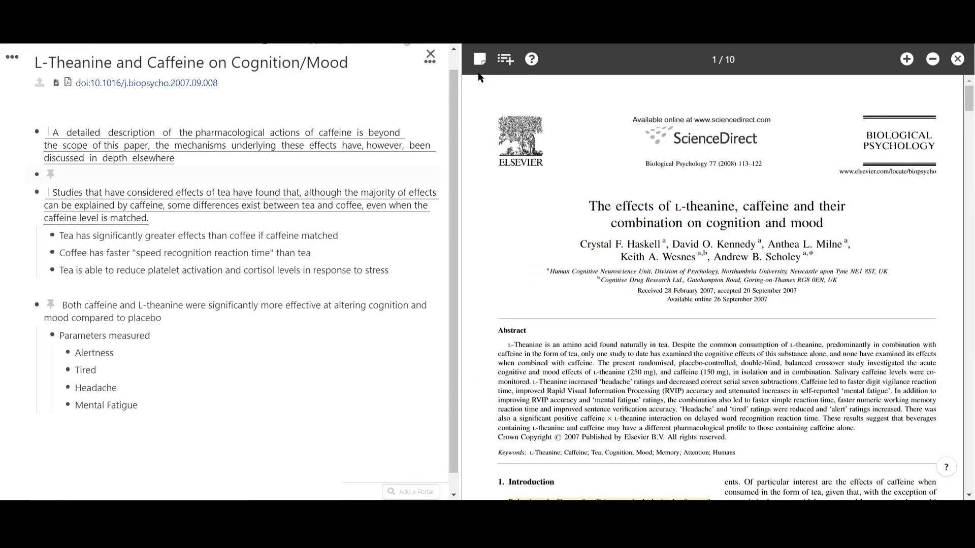
mouse_move(478, 59)
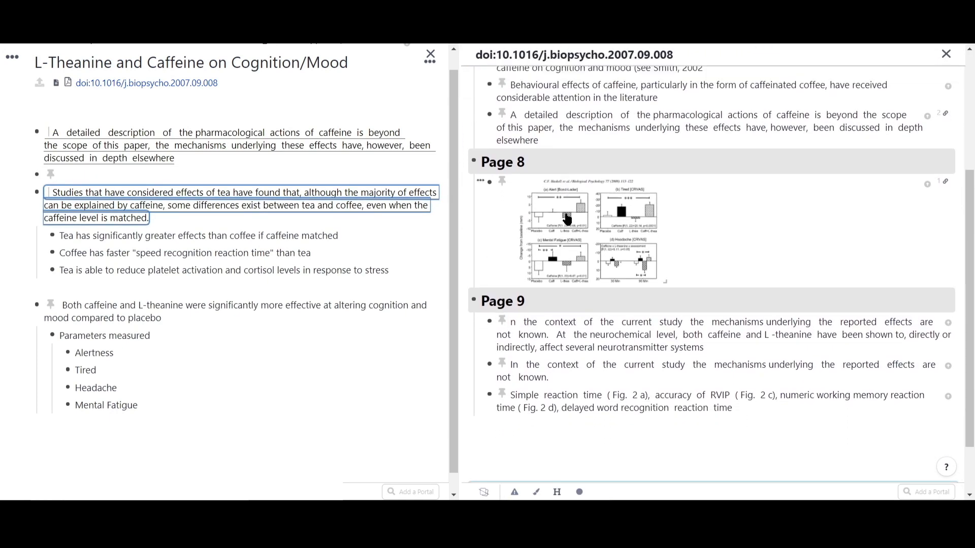
scroll(up, 3)
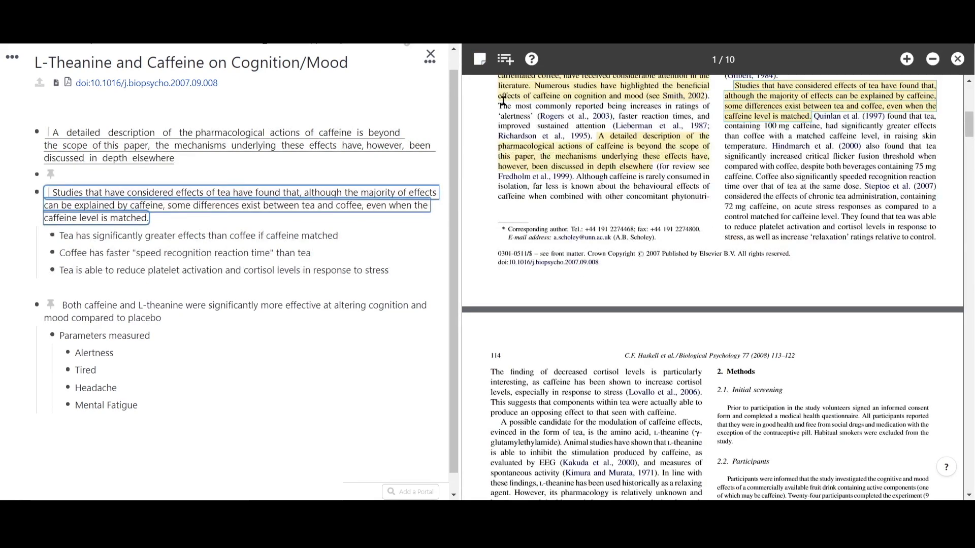
Step: Copy the paper's outline to the clipboard from the Document Outline panel
click(505, 59)
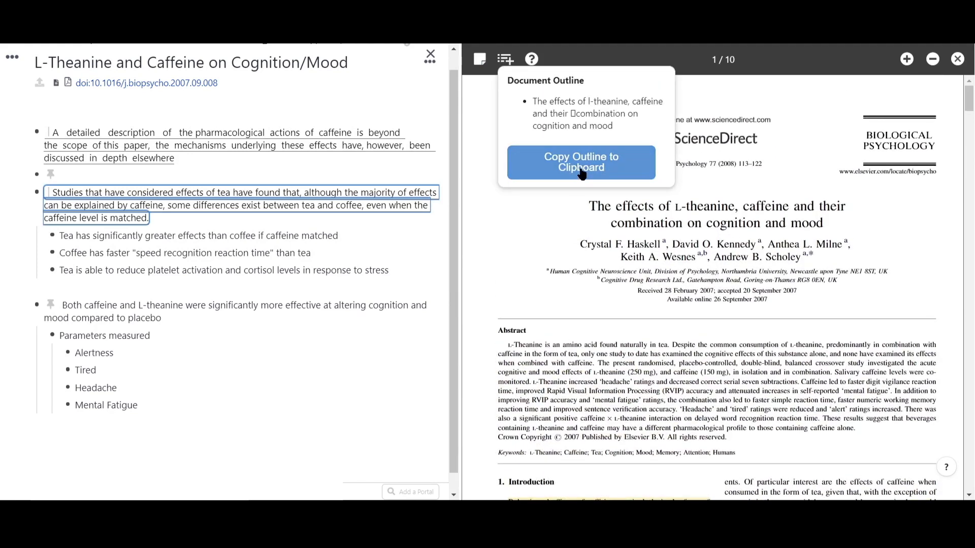
click(580, 162)
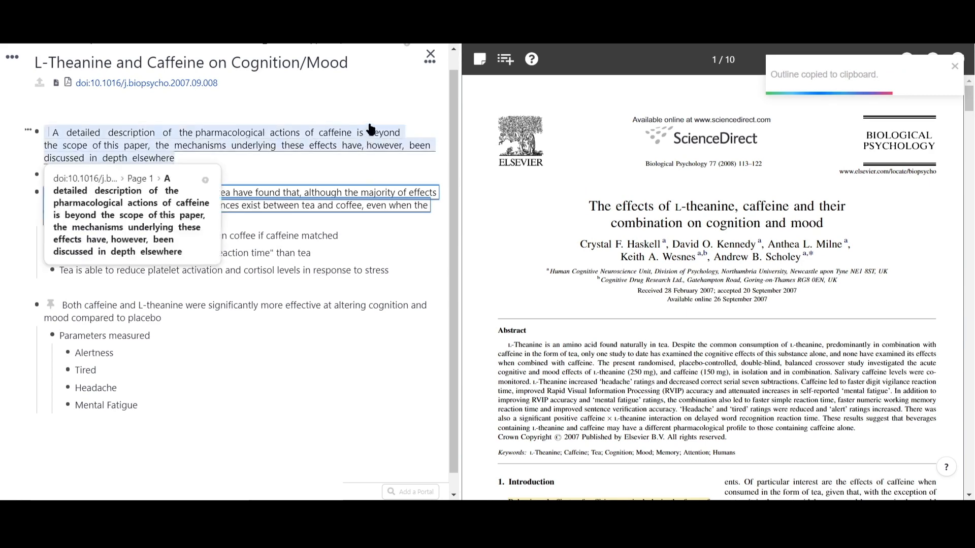
click(504, 59)
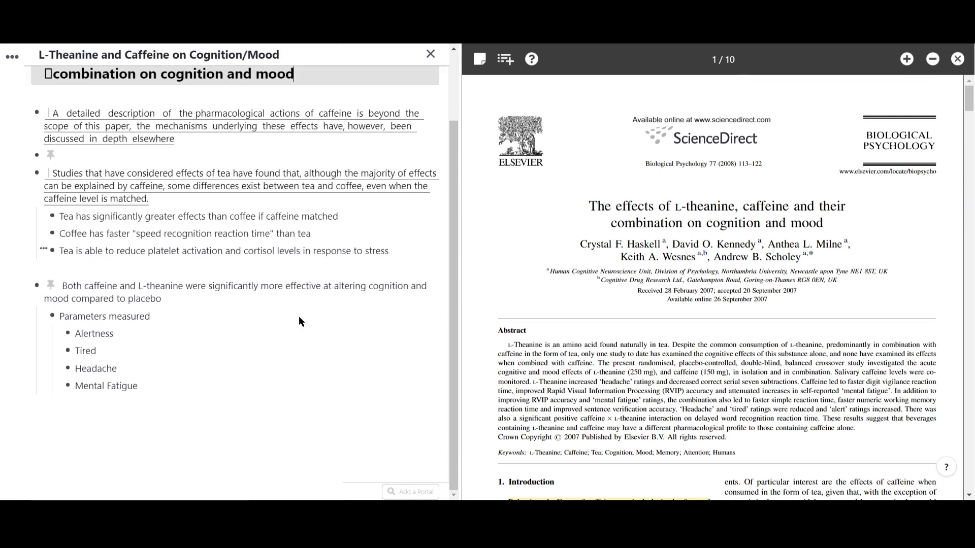
scroll(down, 3)
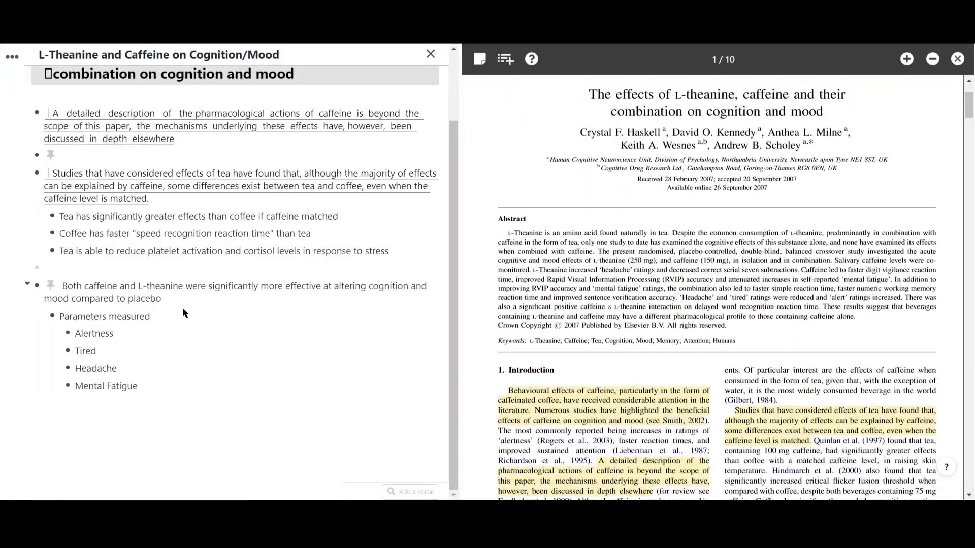
Step: Paste the paper's title atop its notes and return to the update document
click(27, 284)
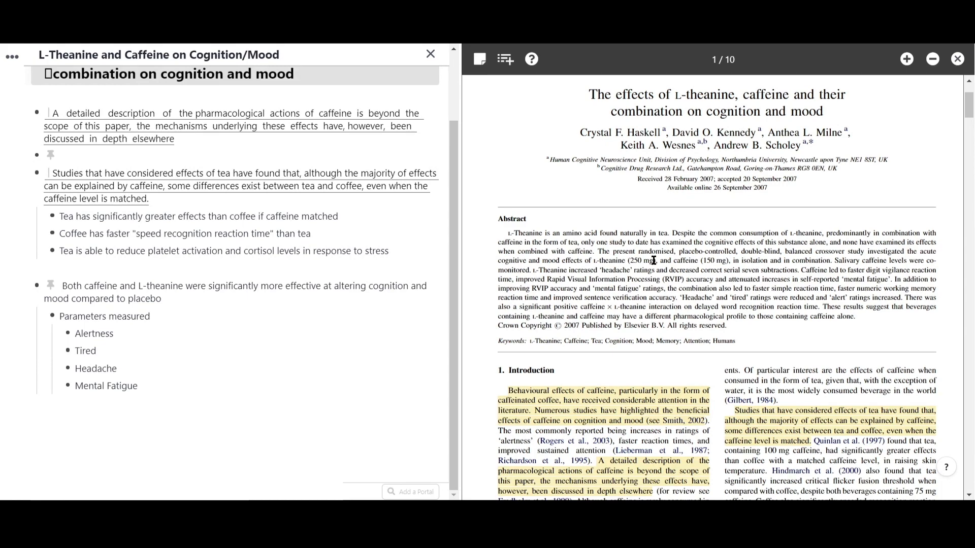
click(430, 54)
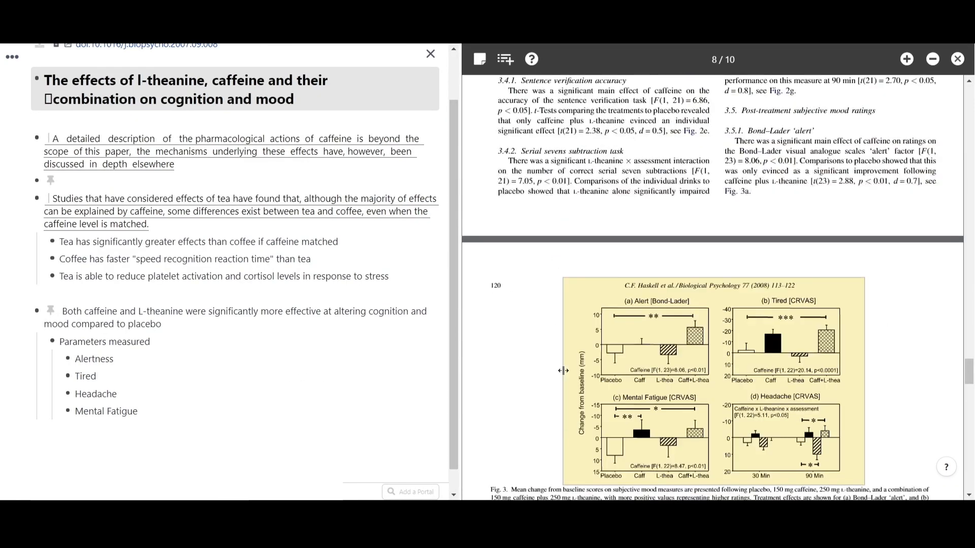
click(430, 54)
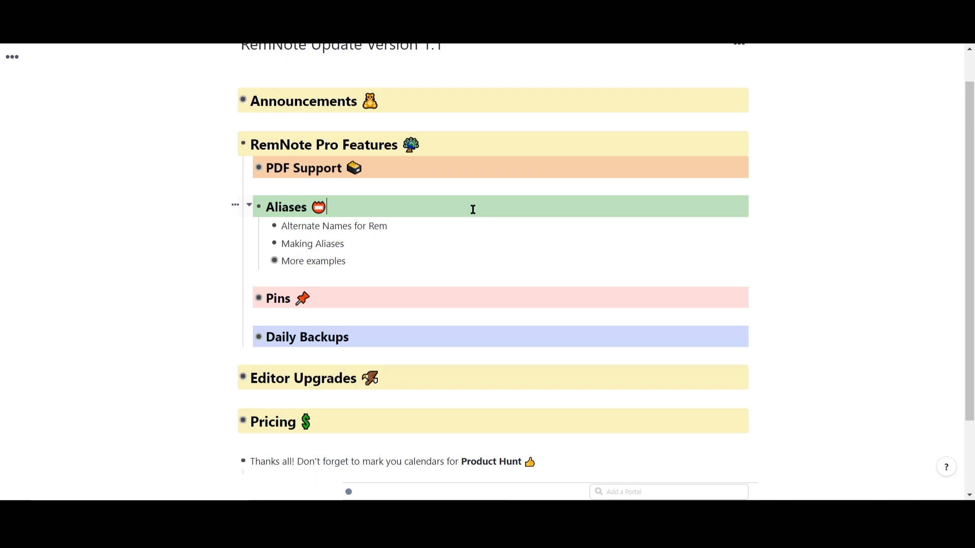
Step: Zoom into the Aliases rem so it opens on its own page
click(259, 208)
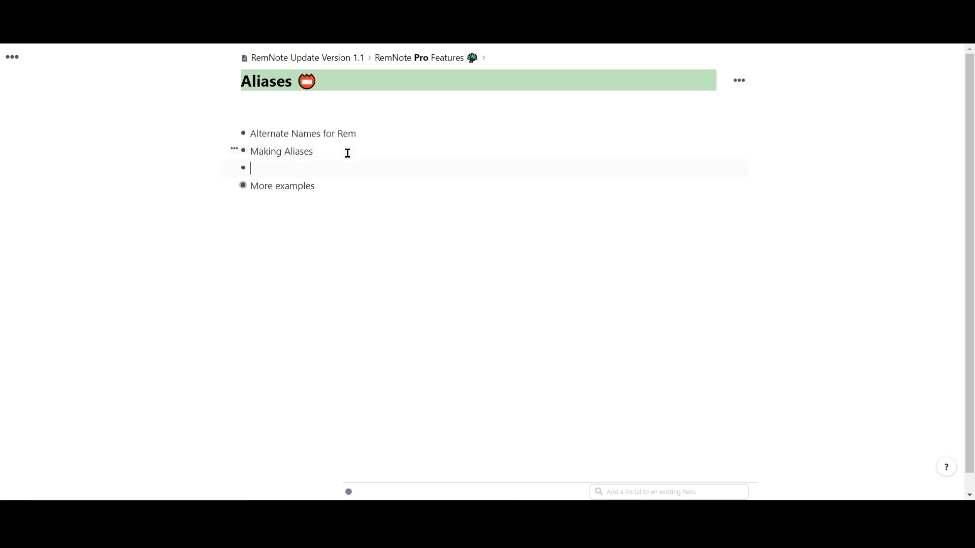
Step: Add 'Nonsteroidal Anti-Inflammatory Drug' as a sub-bullet under Making Aliases
key(Tab)
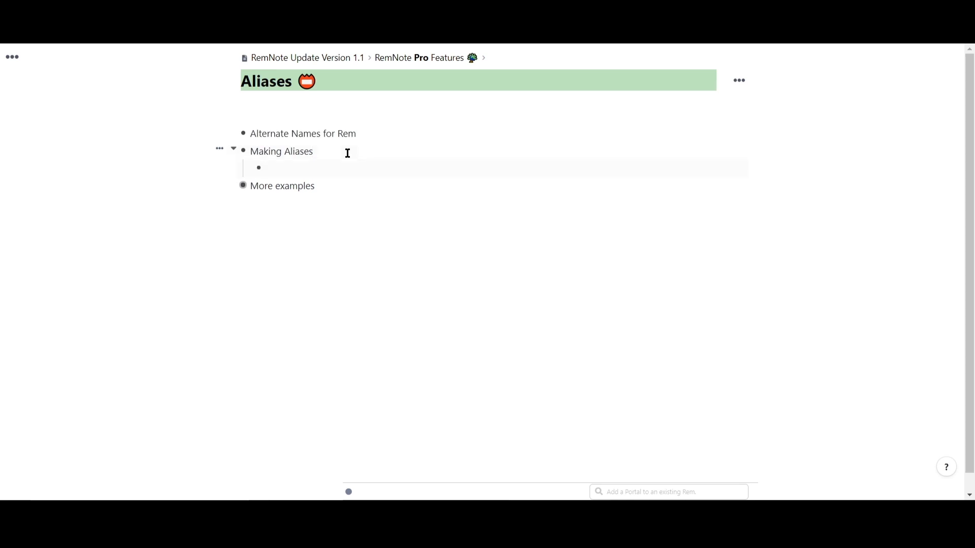
click(267, 167)
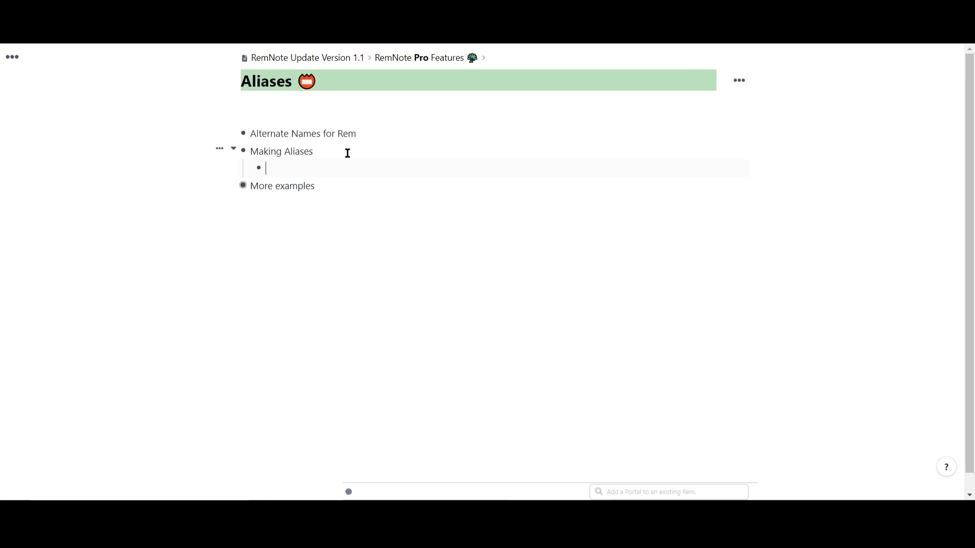
mouse_move(235, 283)
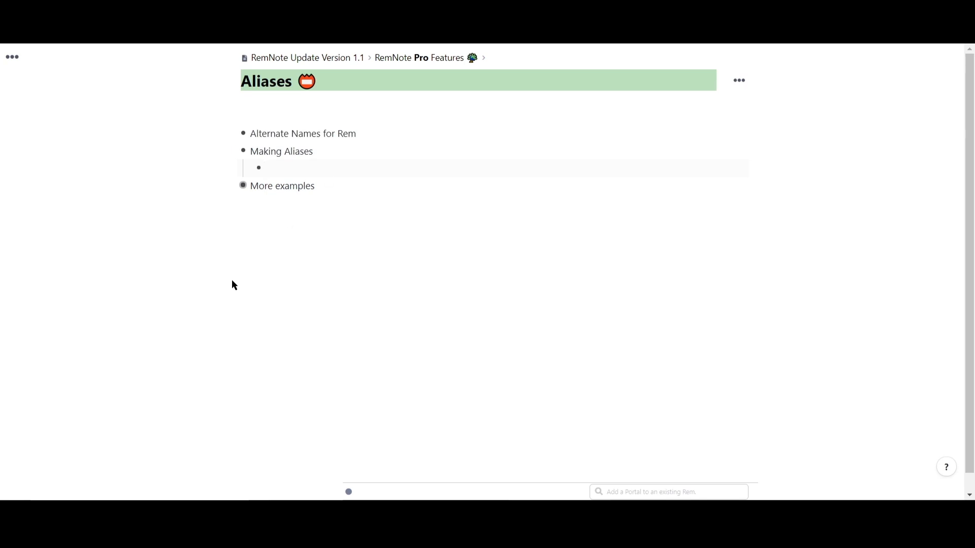
text(Nonsteroidal A)
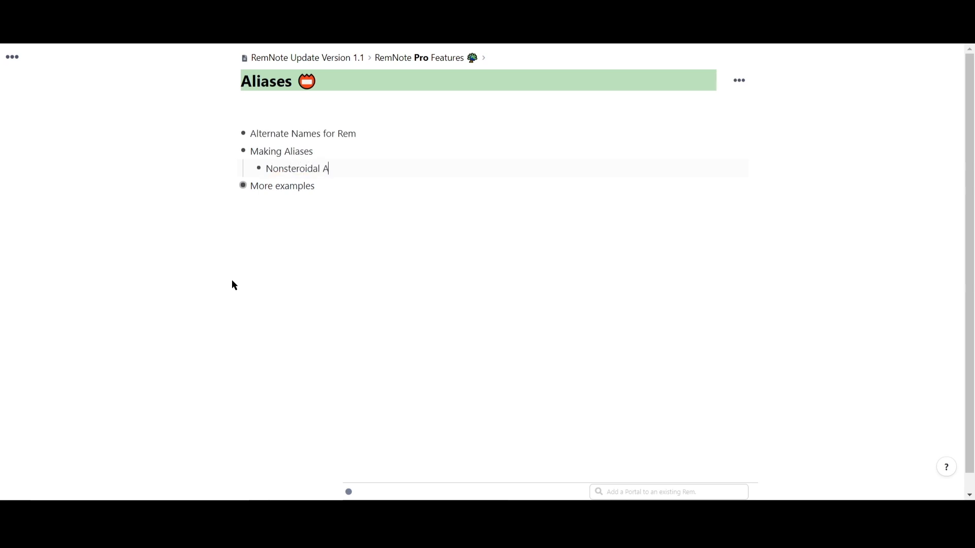
text(nti-Inflammator)
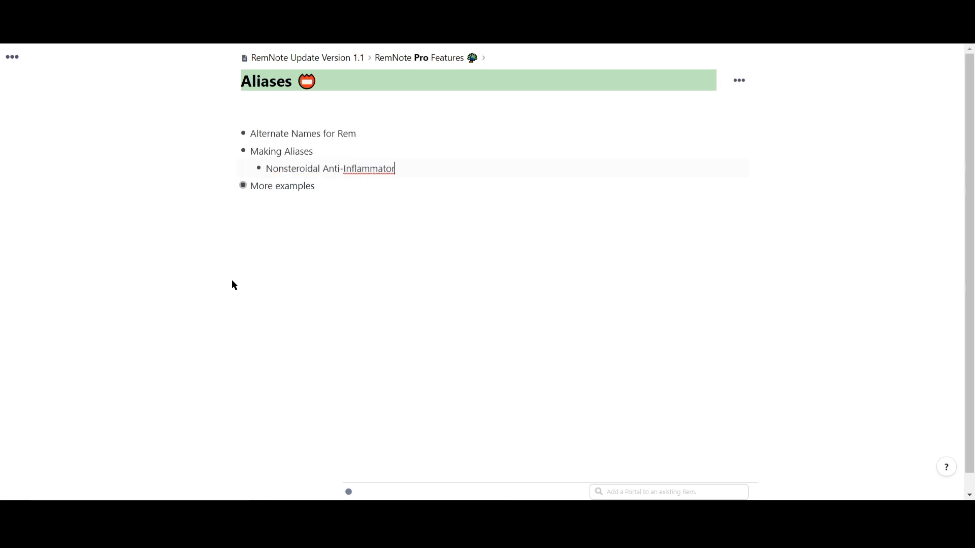
key(enter)
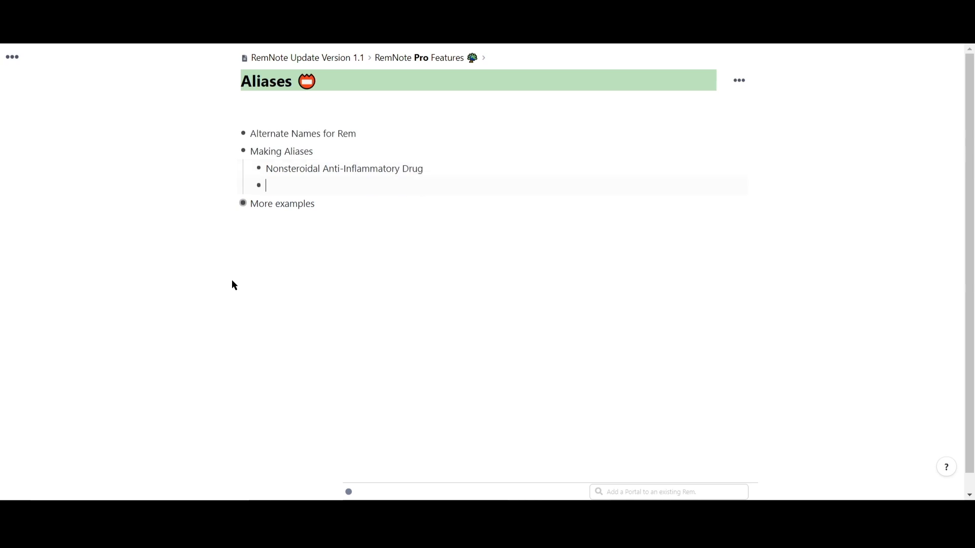
Step: Reference the drug rem on the next bullet and give it the alias 'NSAID'
text(nonst)
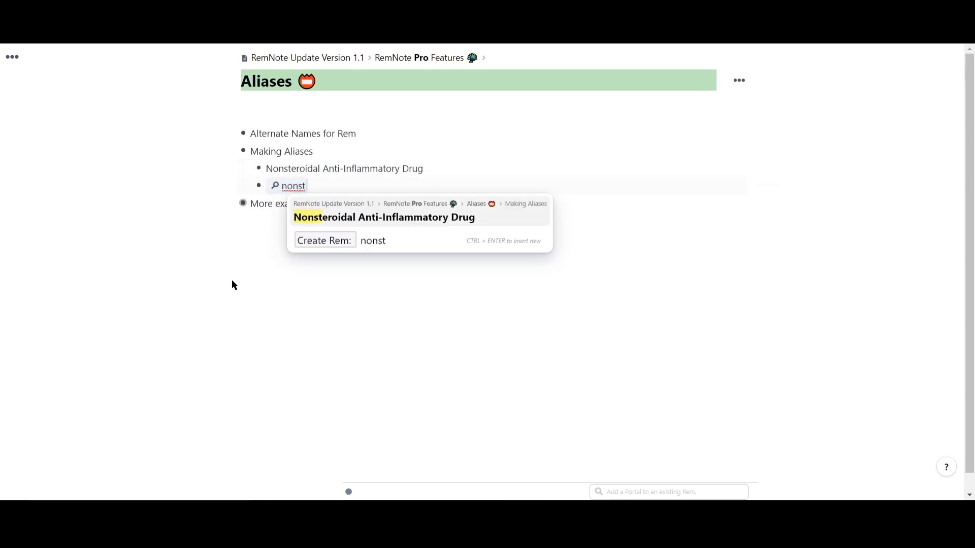
click(383, 218)
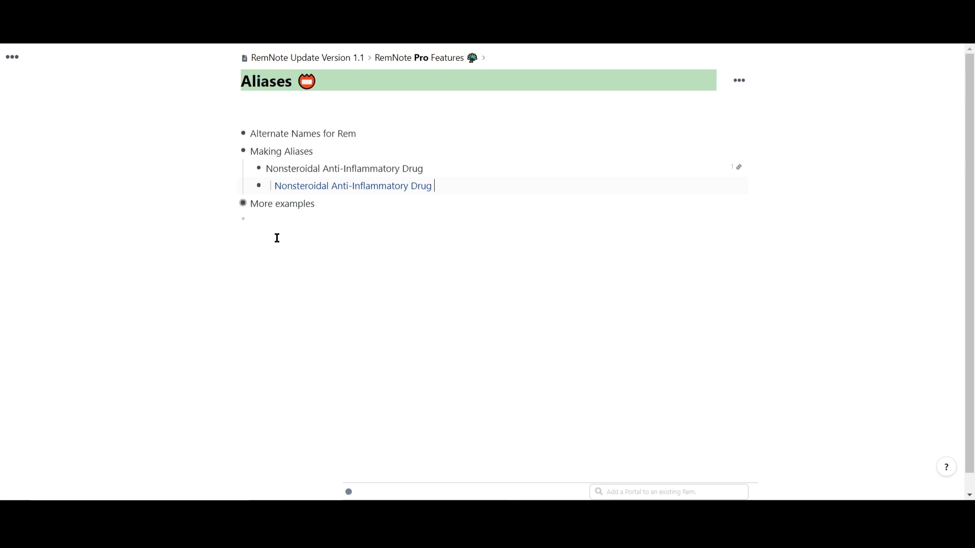
click(353, 185)
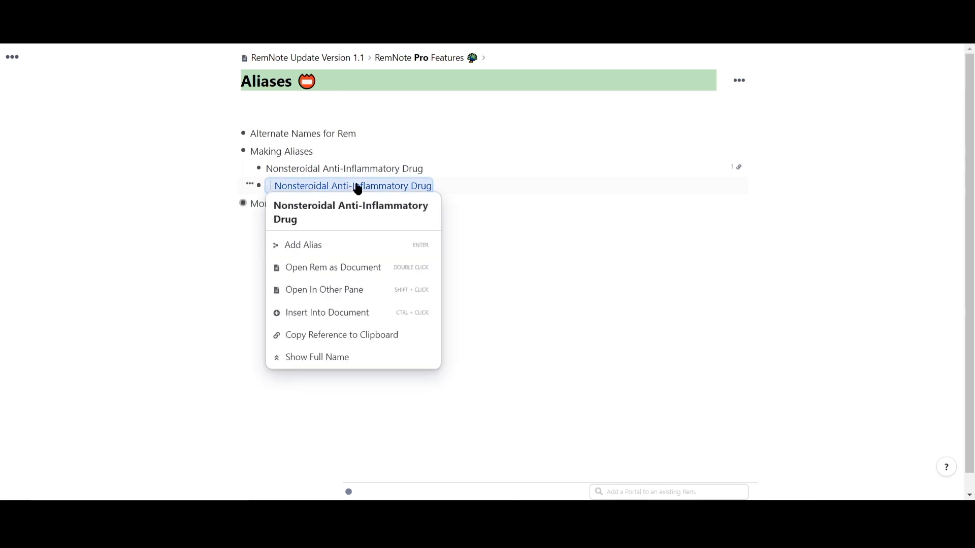
click(303, 245)
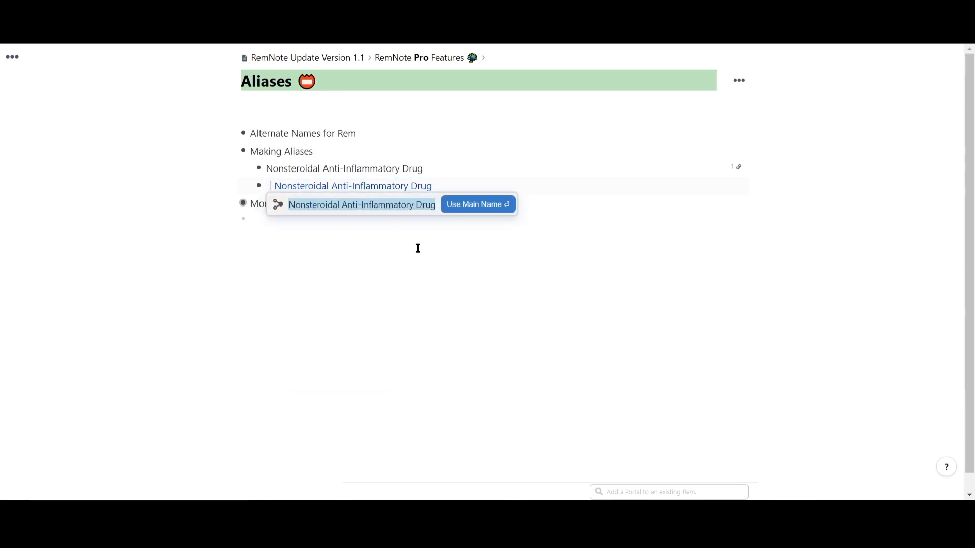
text(NSAID)
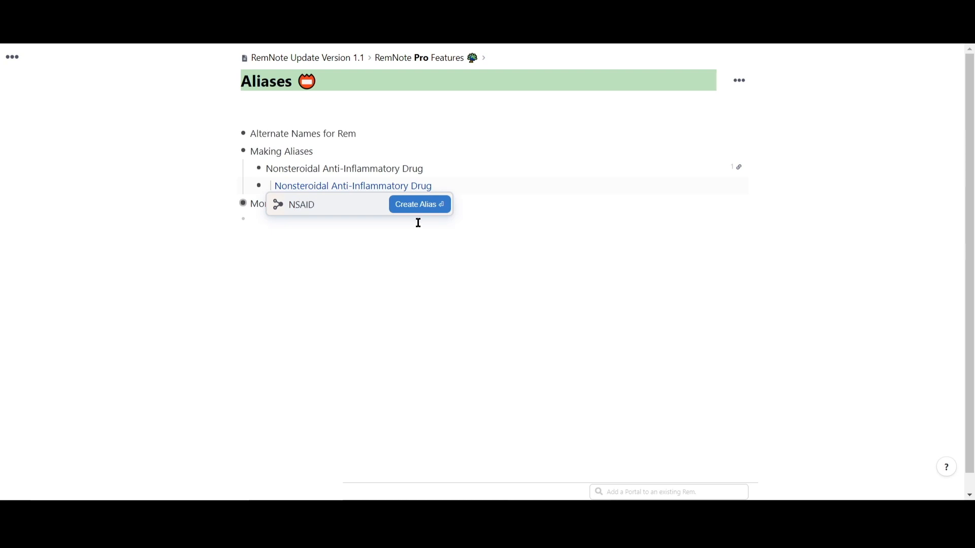
click(420, 204)
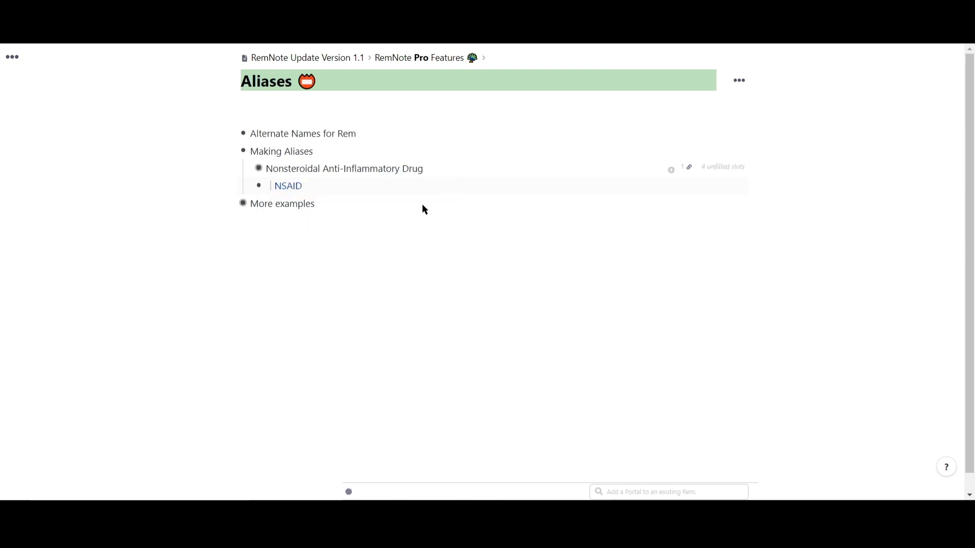
mouse_move(287, 185)
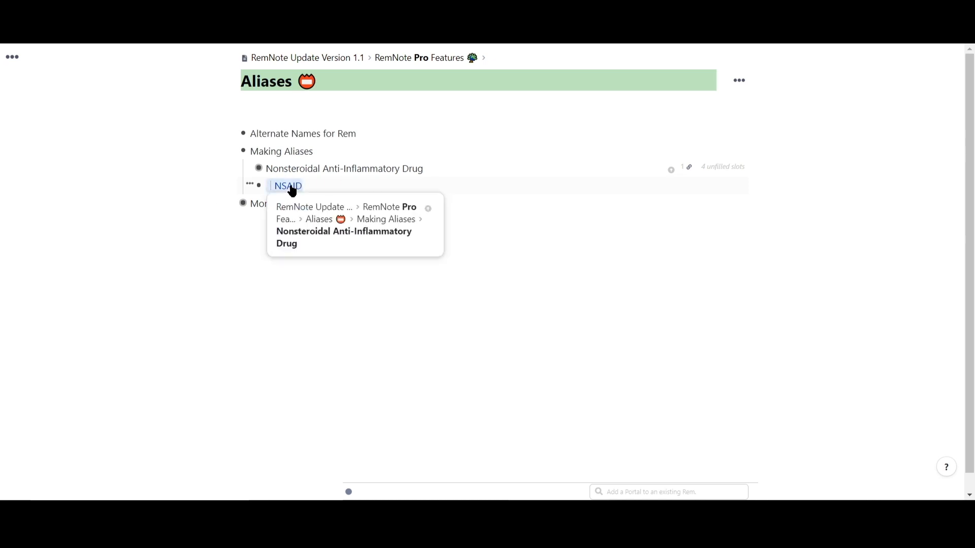
mouse_move(341, 181)
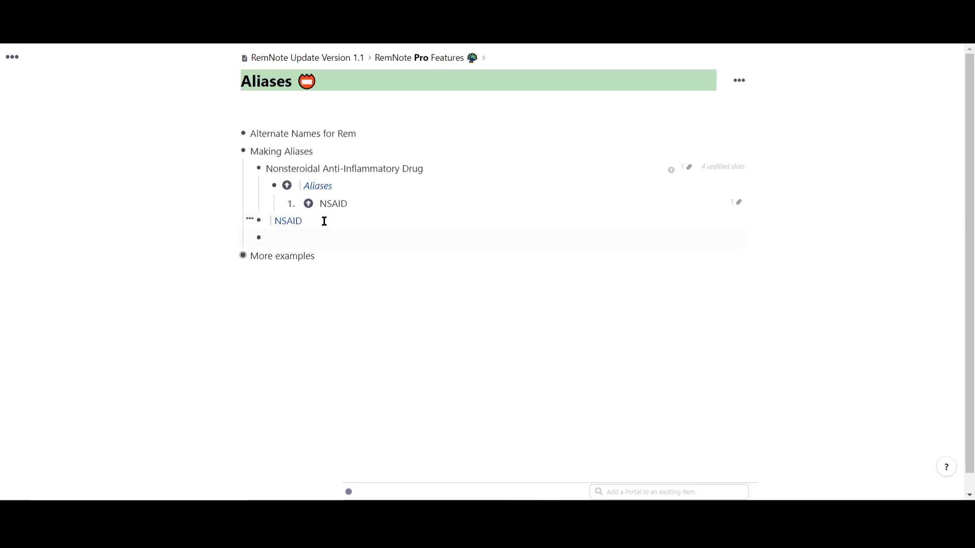
Step: Add 'Myocardial Infarction' with /alias entries Heart Attack, Another Alias and Hearty Attacks
text(Myocardial Infarction)
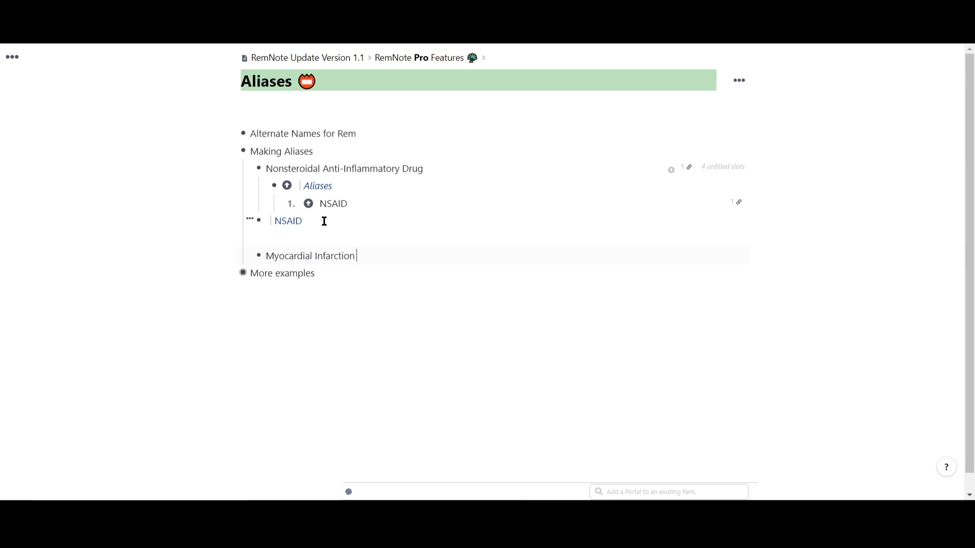
text(/alias)
text(Heart)
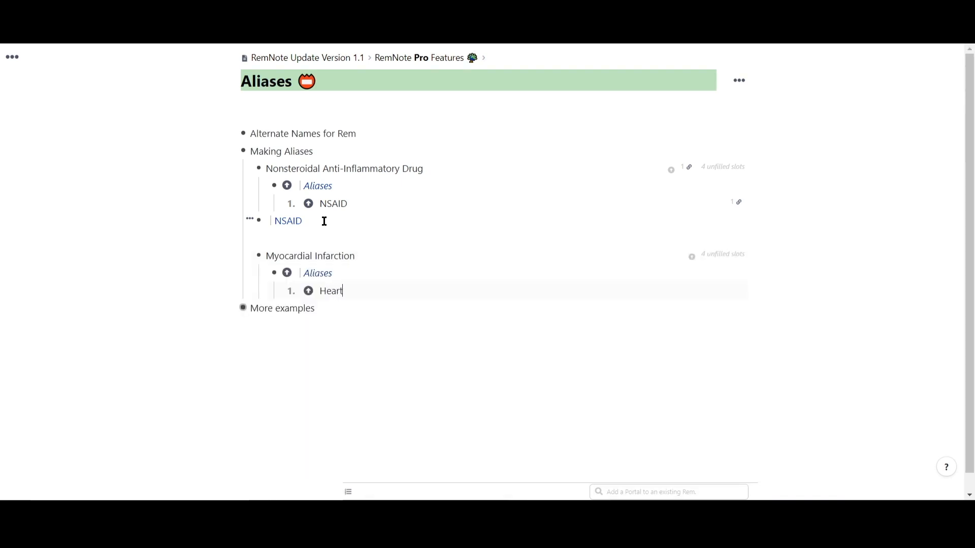
text(Attack)
text(Another Alias)
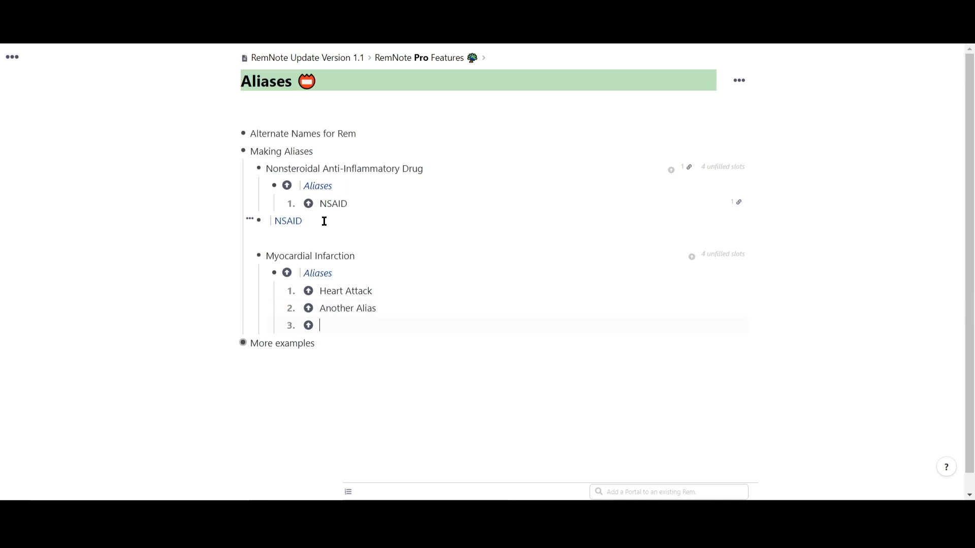
text(Hearty)
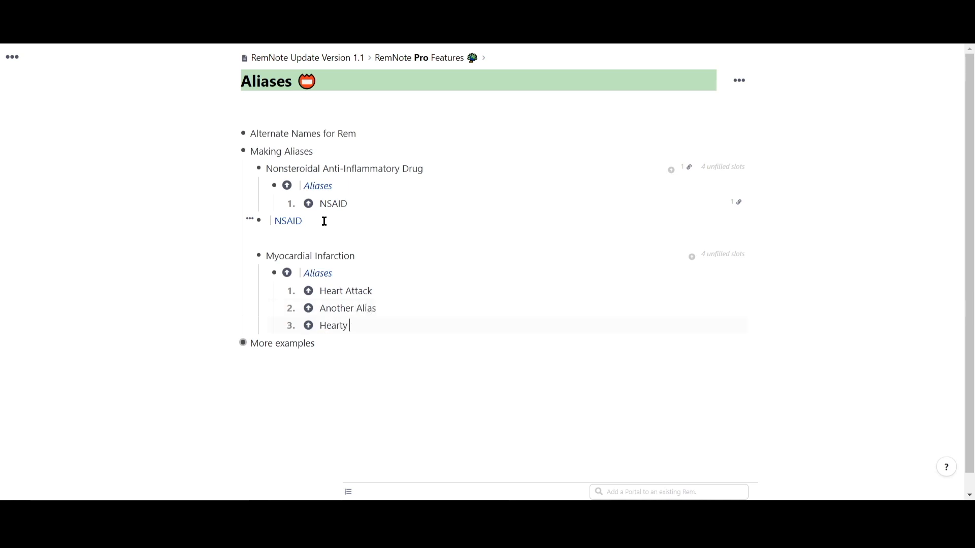
text(Attacks)
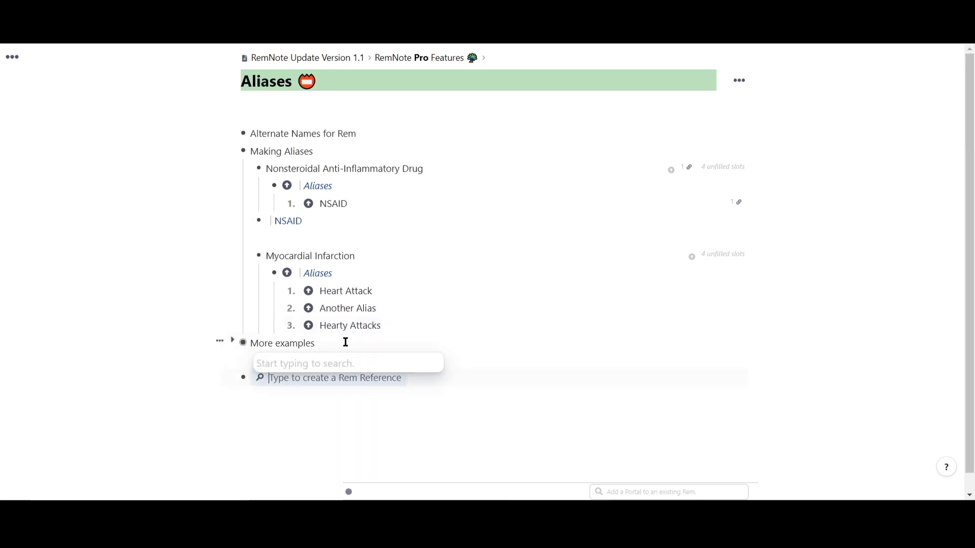
Step: Reference the Heart Attack and Another Alias aliases on a new line after More examples
text(heart attac)
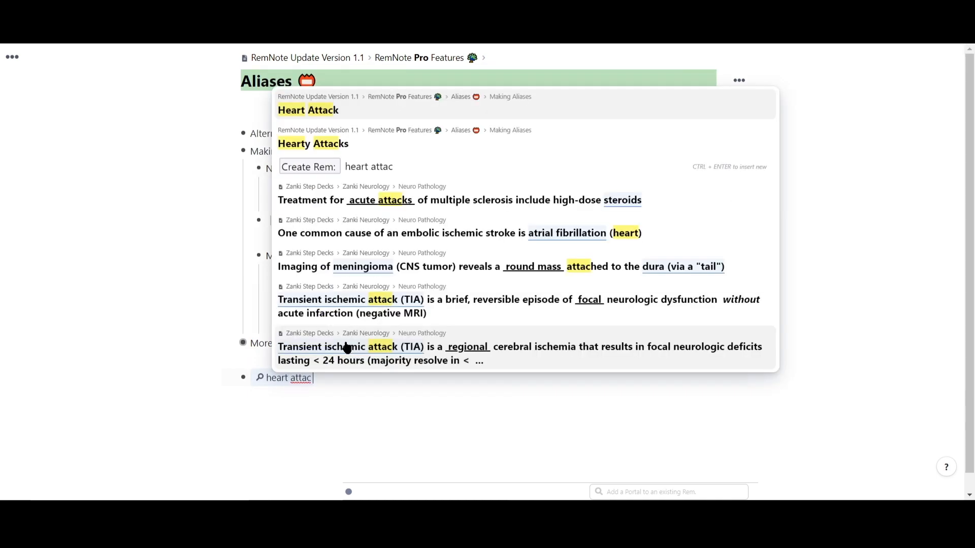
click(308, 110)
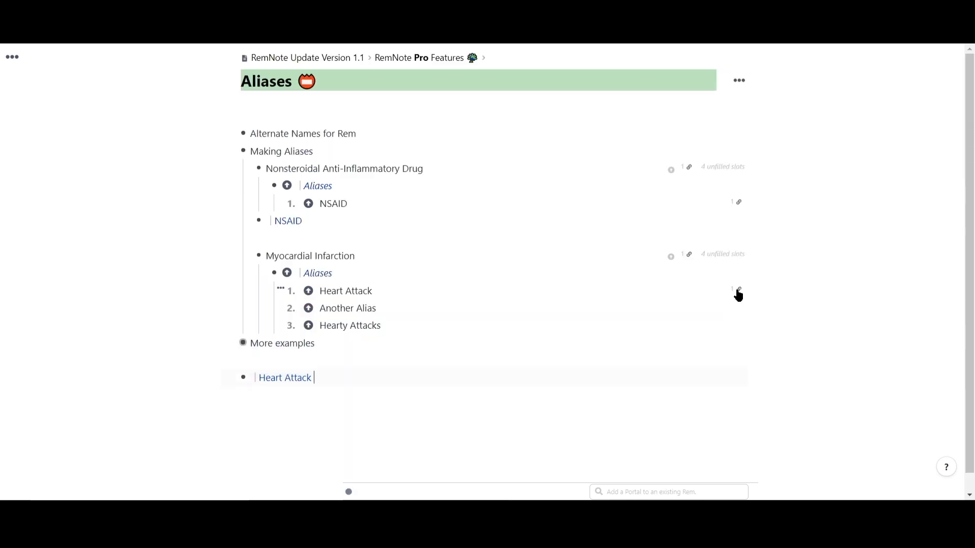
mouse_move(690, 260)
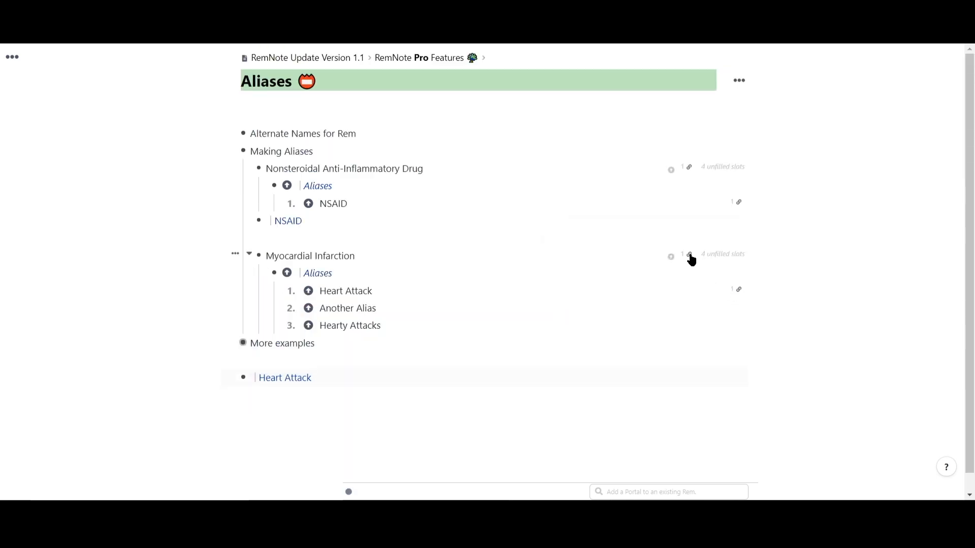
click(688, 254)
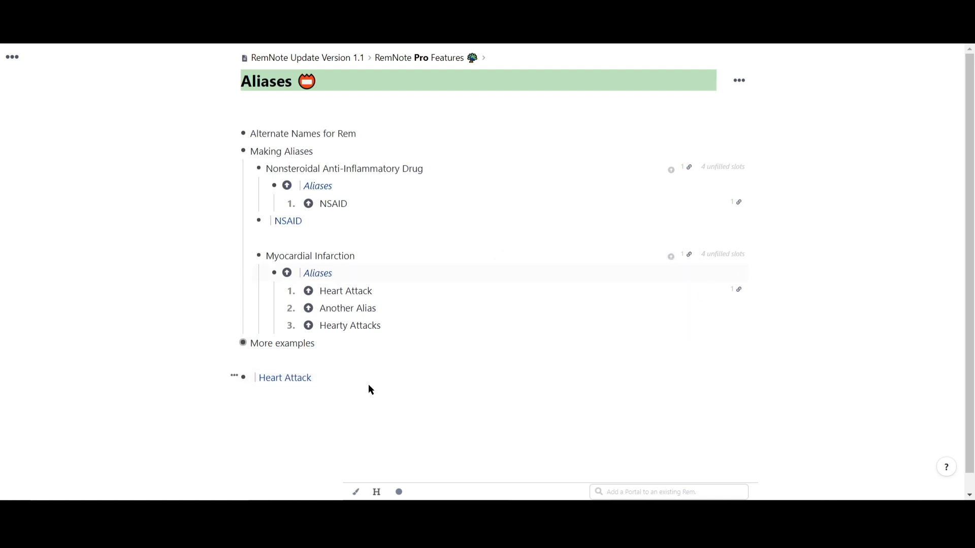
key(enter)
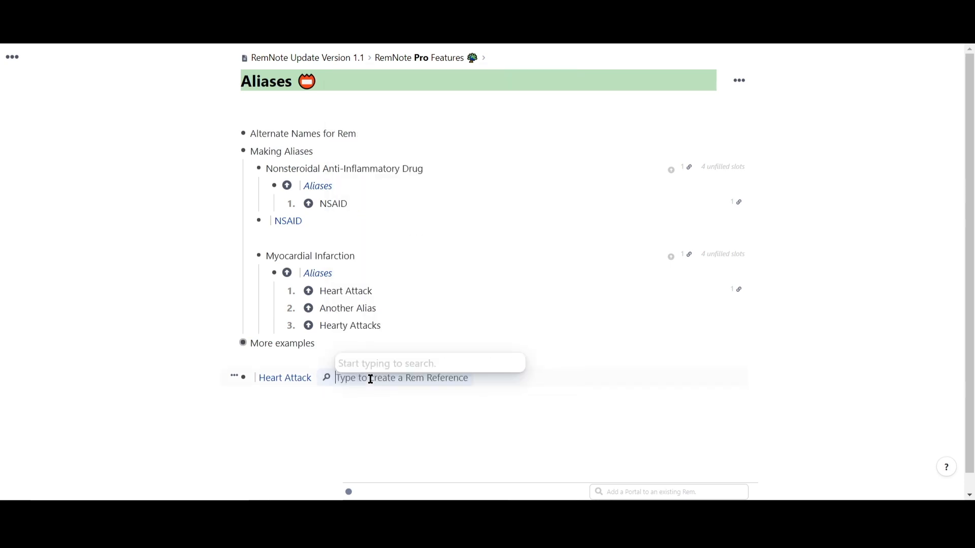
text(another alias)
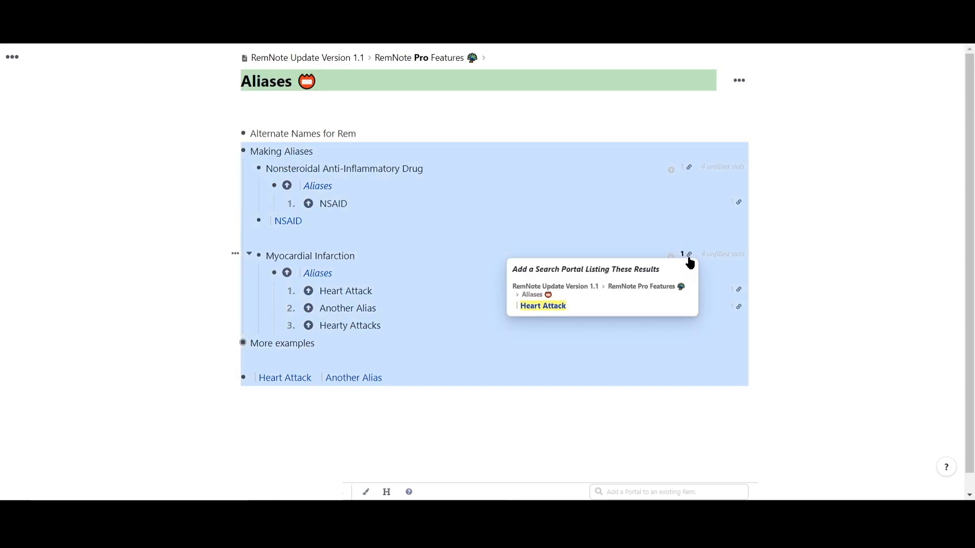
click(243, 342)
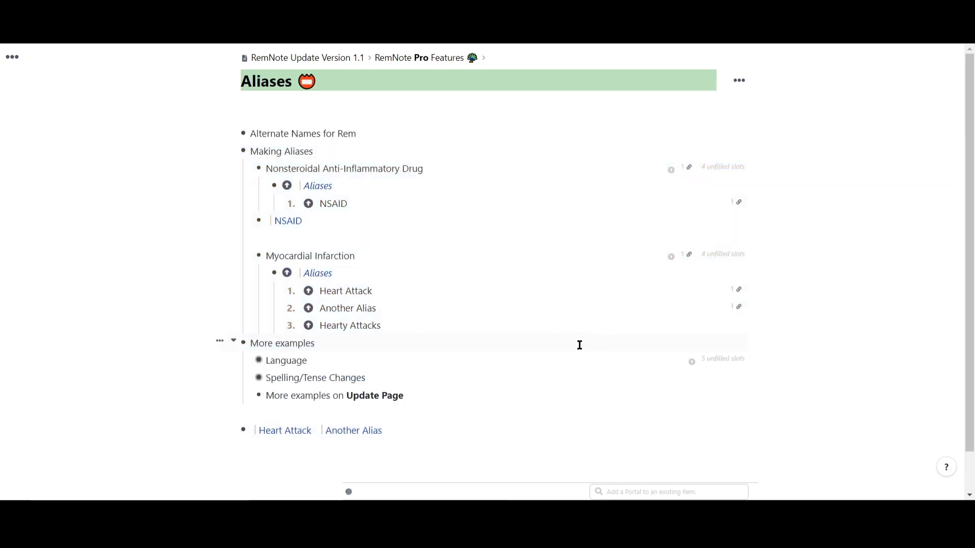
scroll(down, 3)
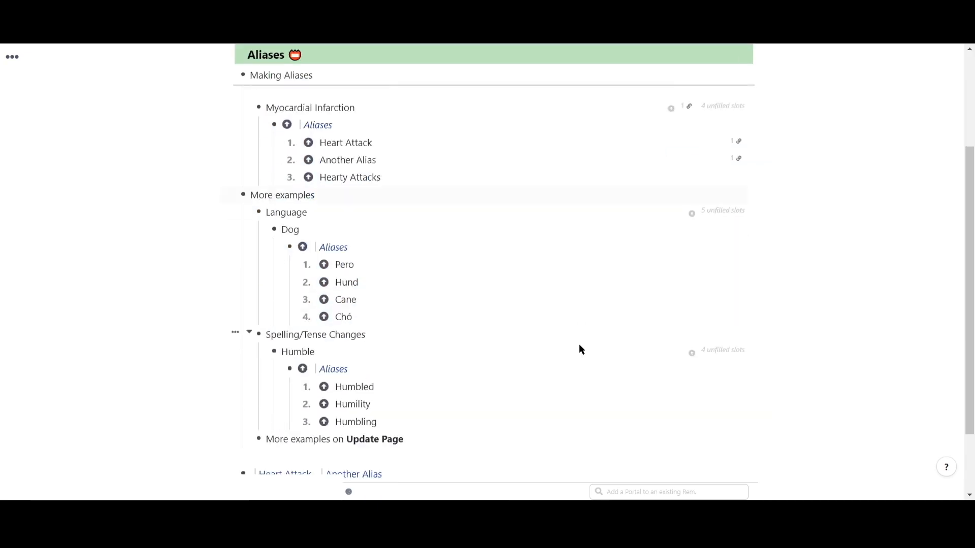
scroll(up, 3)
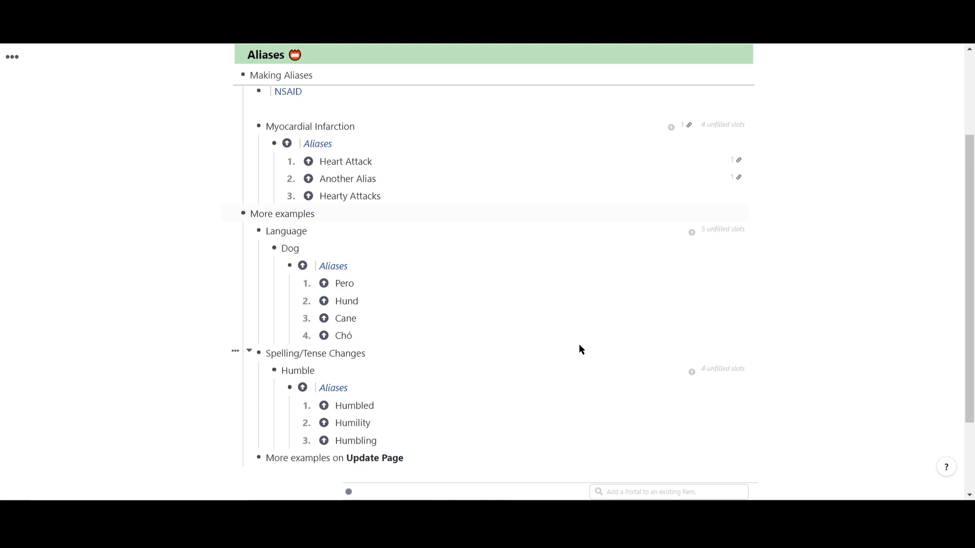
mouse_move(163, 342)
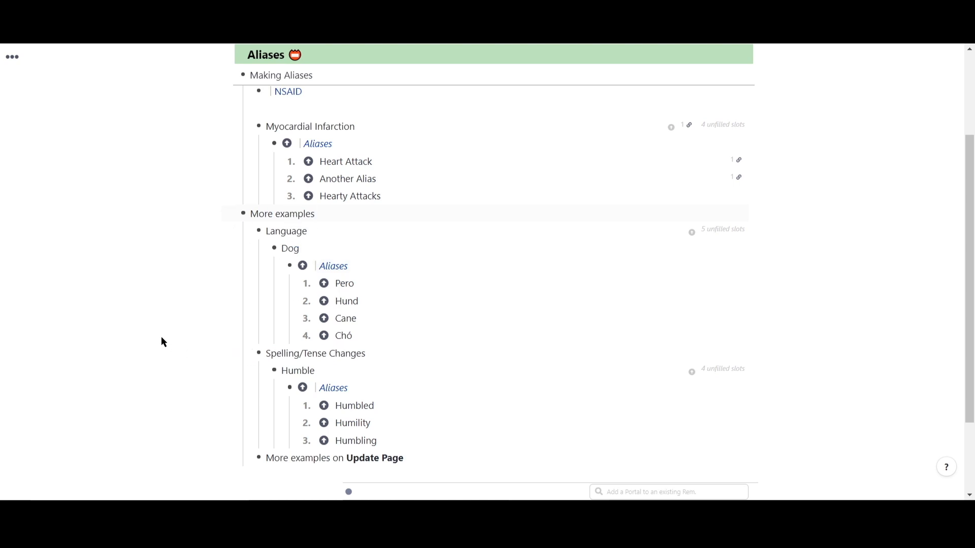
scroll(up, 3)
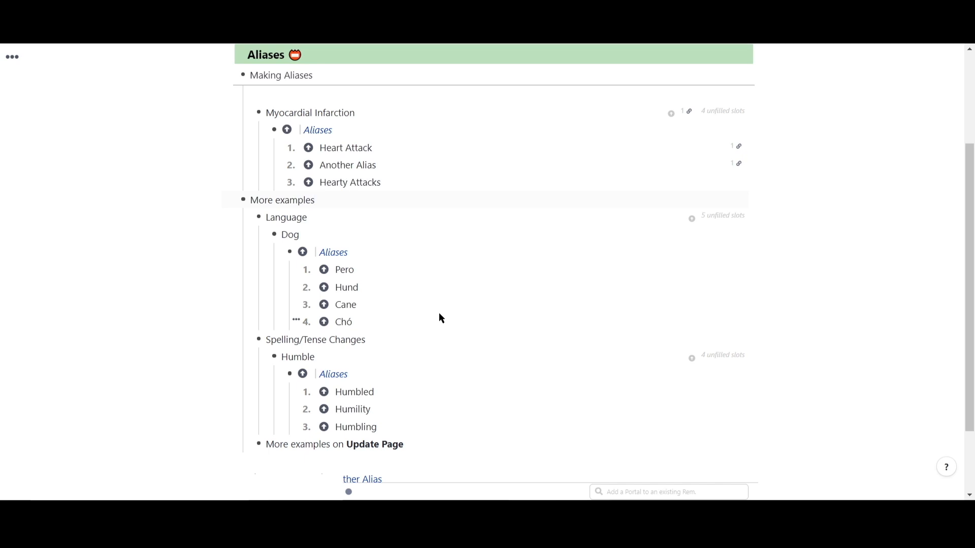
mouse_move(368, 439)
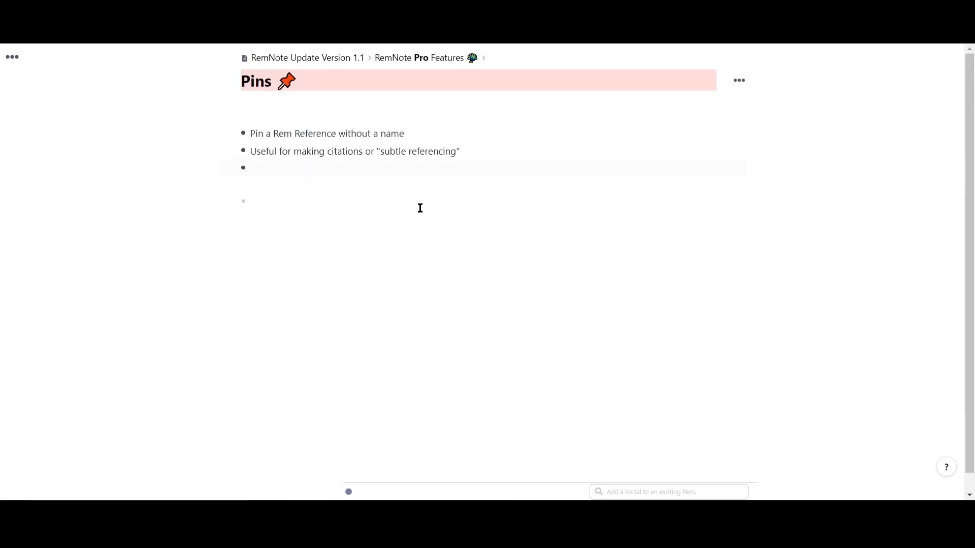
Step: Bold the key phrases 'without a name' and 'citations' on the Pins page
key(Backspace)
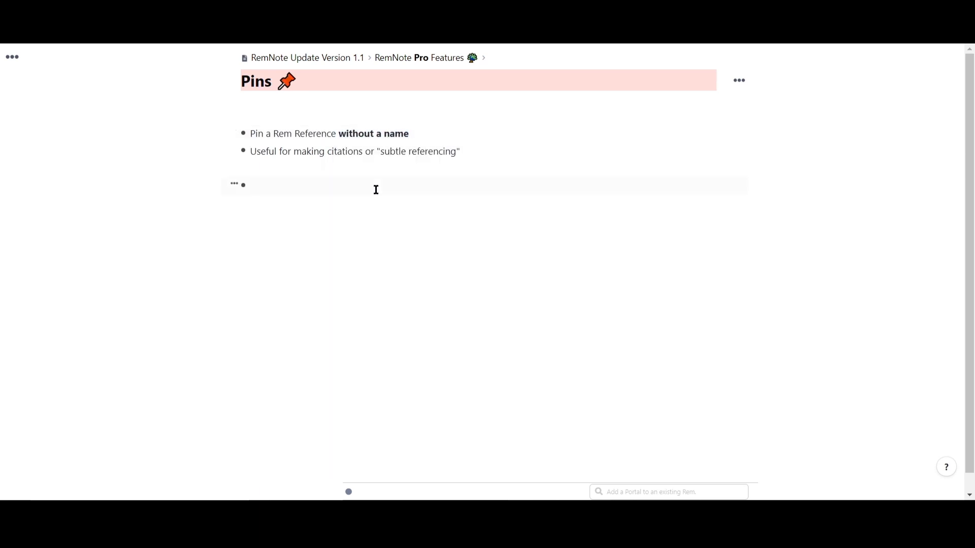
double_click(346, 152)
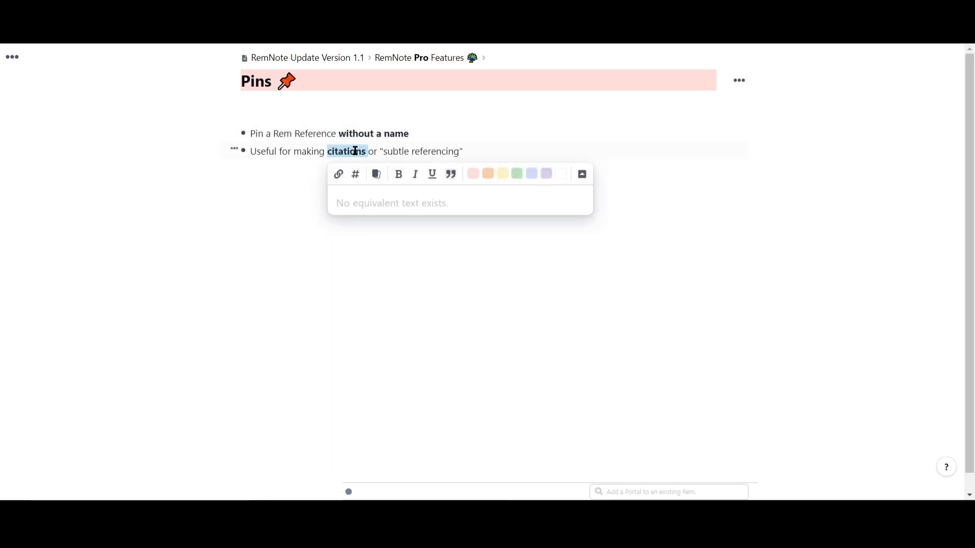
click(398, 174)
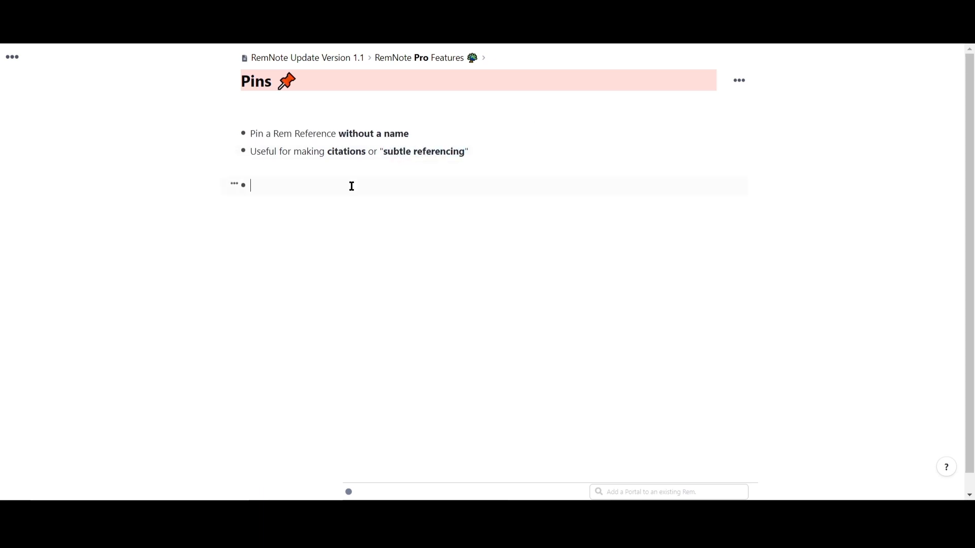
Step: Add an NSAID reference in a new bullet and set it as a nameless pin
text(NSAID)
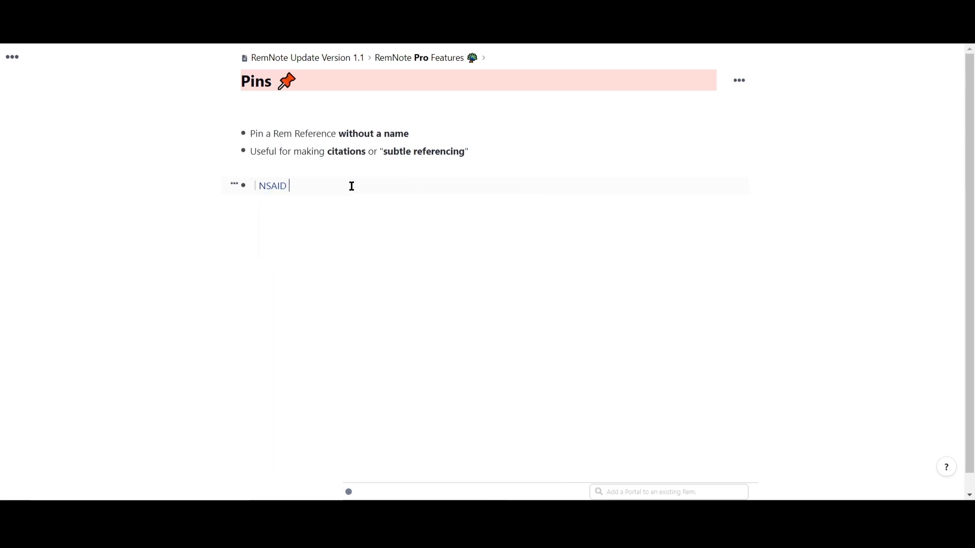
text(NSAID)
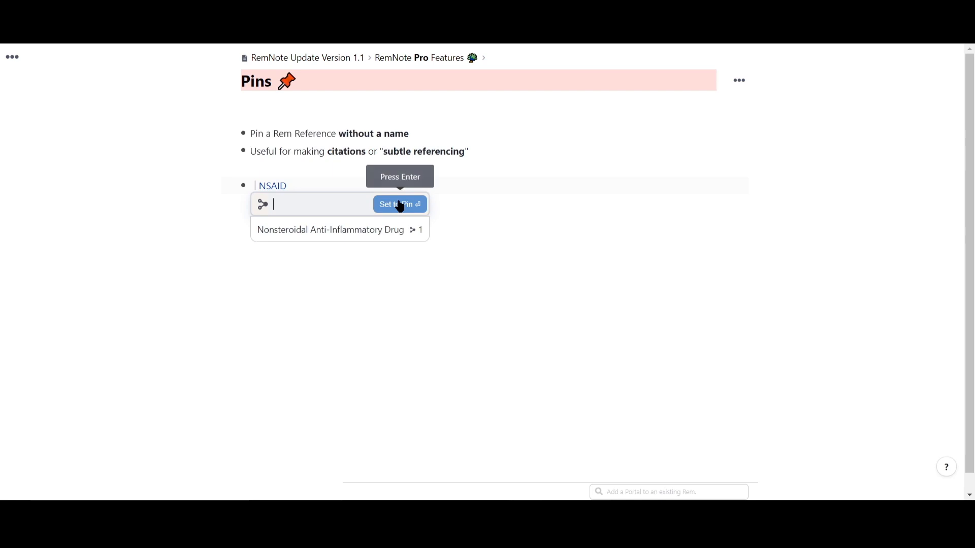
click(396, 205)
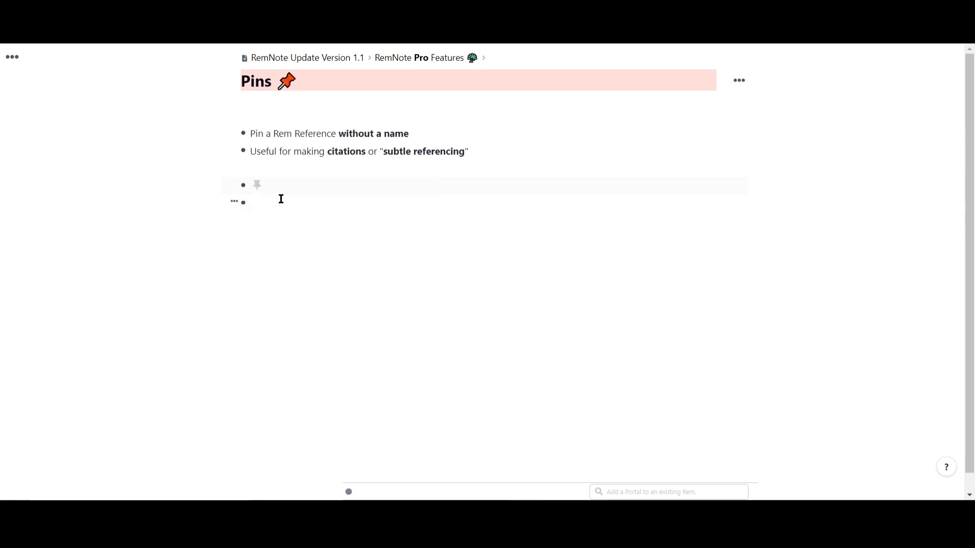
mouse_move(256, 185)
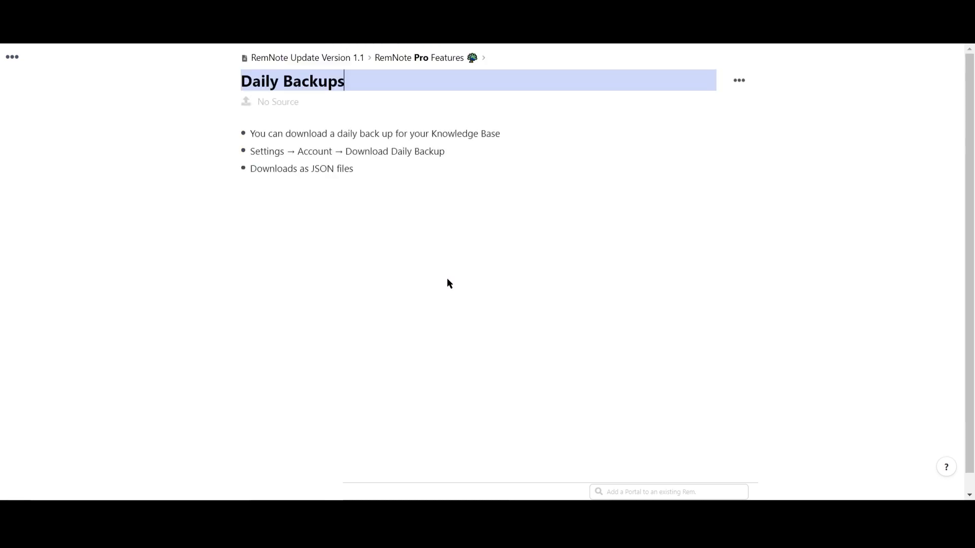
Step: Reach the Daily Backups list via the sidebar's Settings, showing five dated backups
click(12, 57)
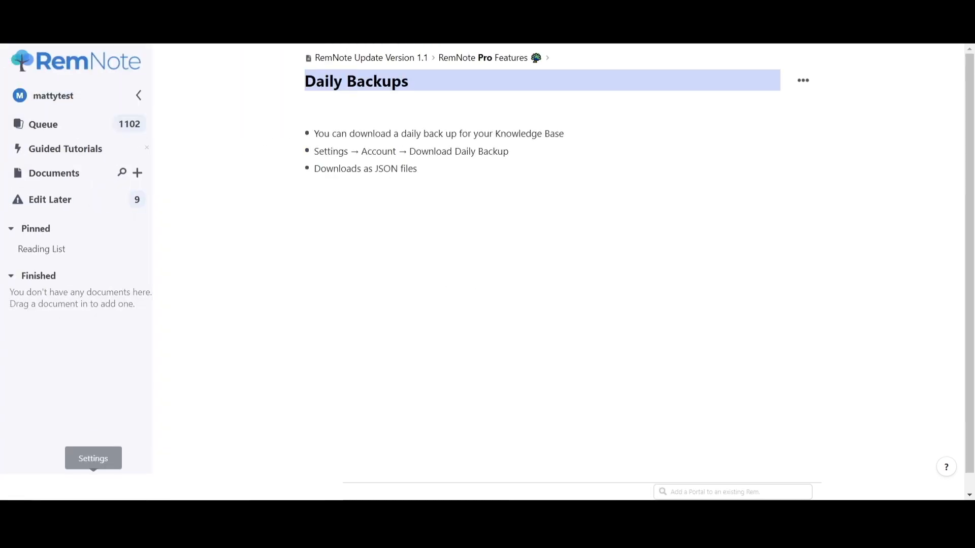
click(92, 458)
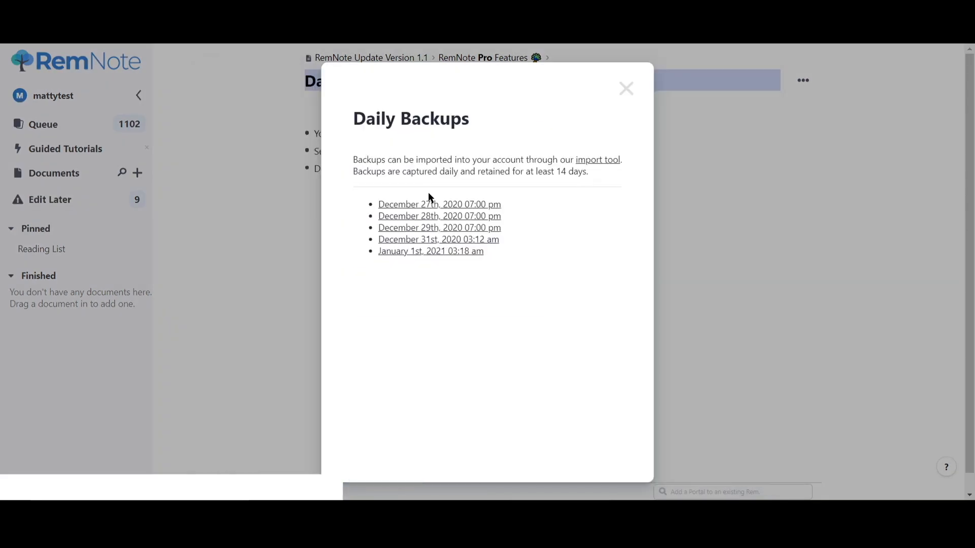
mouse_move(453, 264)
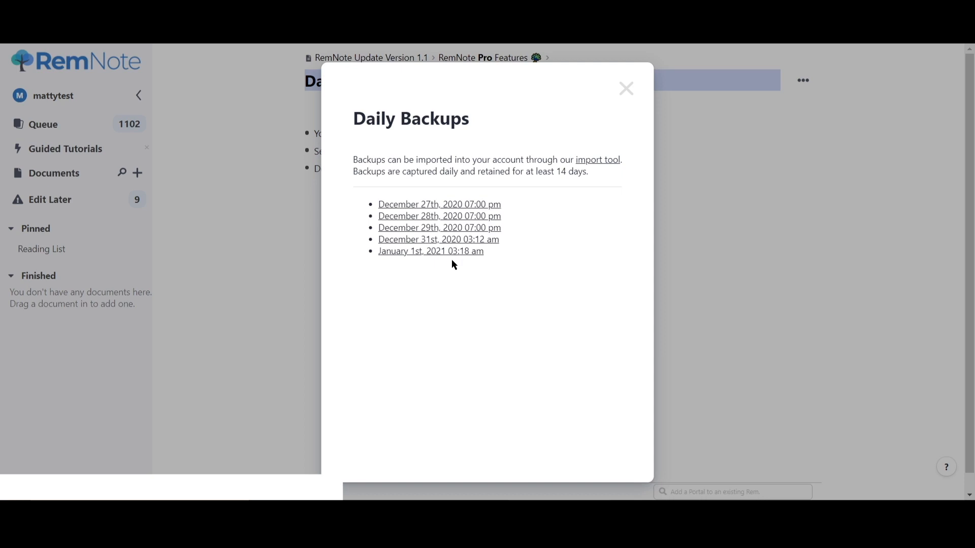
mouse_move(470, 216)
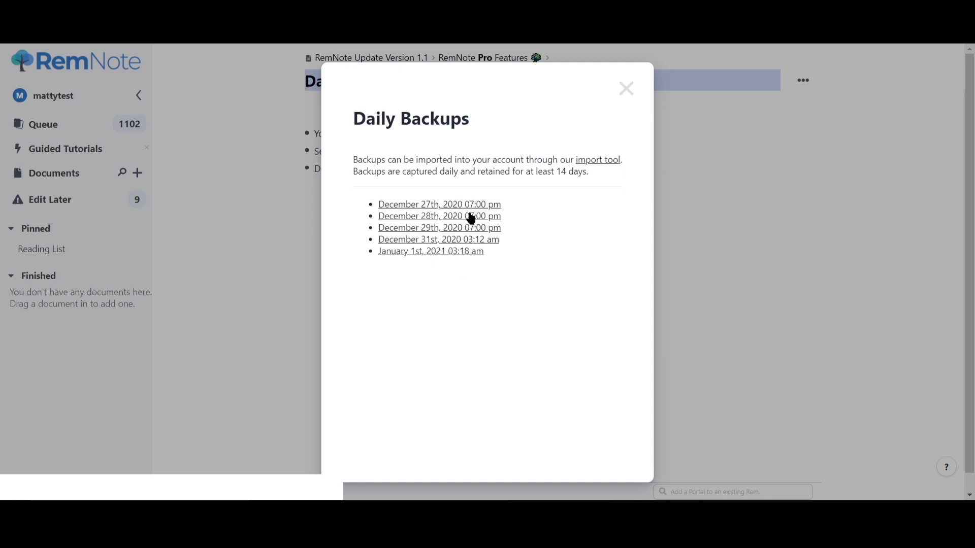
Step: Leave the backups list and go into Editor Upgrades' LaTeX Blocks page with its 1 + 2 + 3 = 6 block
click(625, 88)
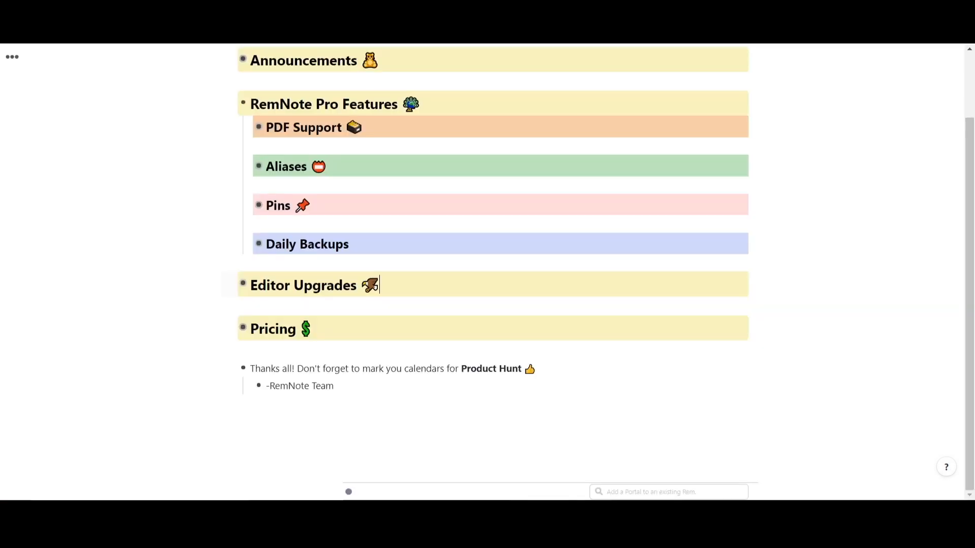
click(243, 284)
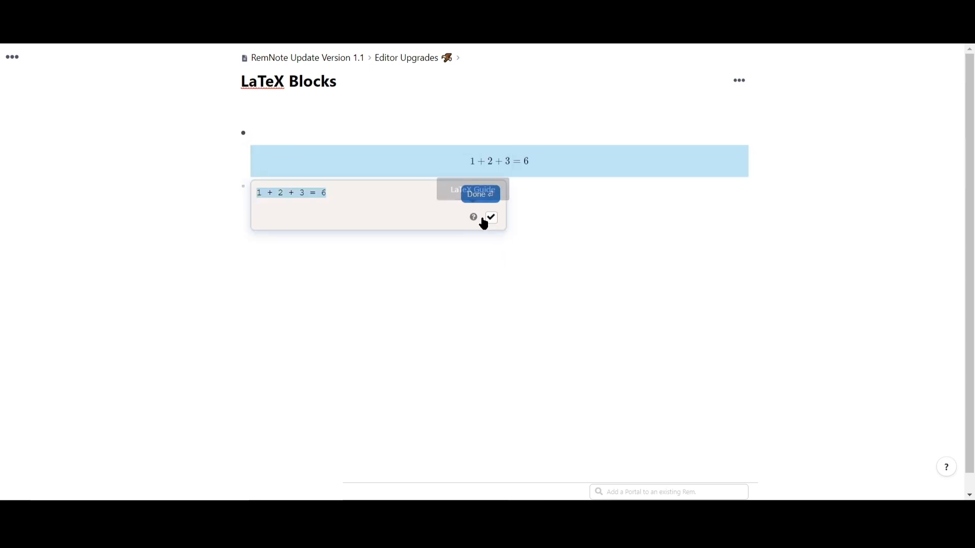
Step: Finish the equation, then reference a 'New Concept' rem in a new bullet under Hierarchical Document Pins
click(474, 190)
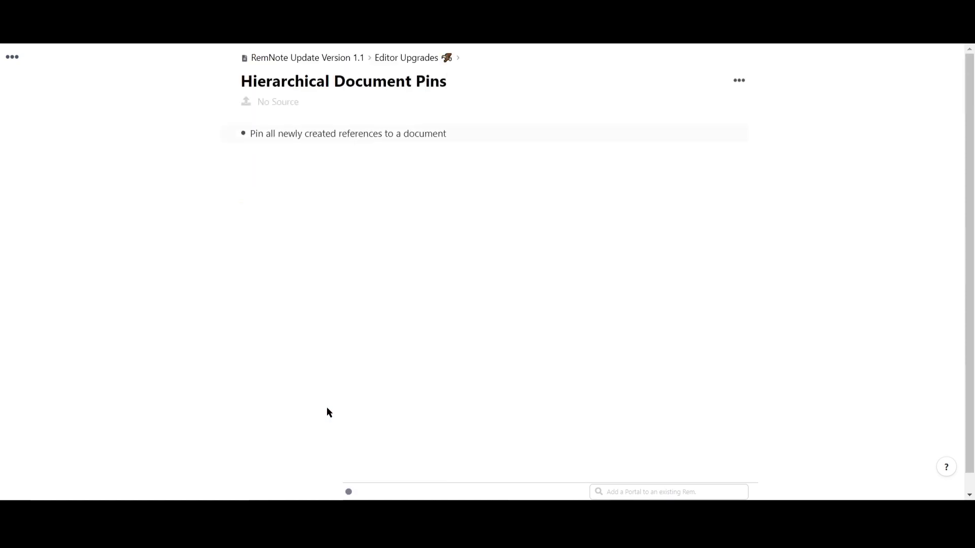
key(Enter)
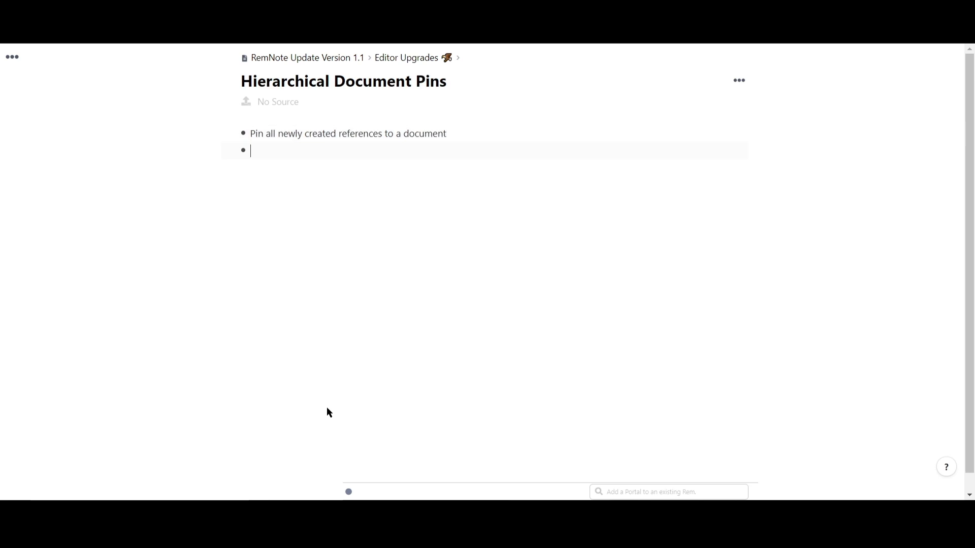
mouse_move(376, 345)
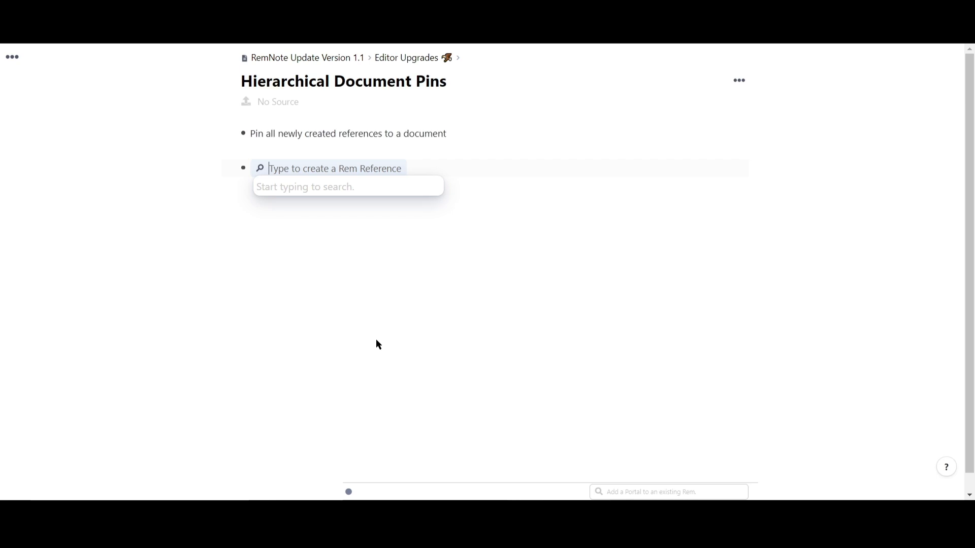
text(hier)
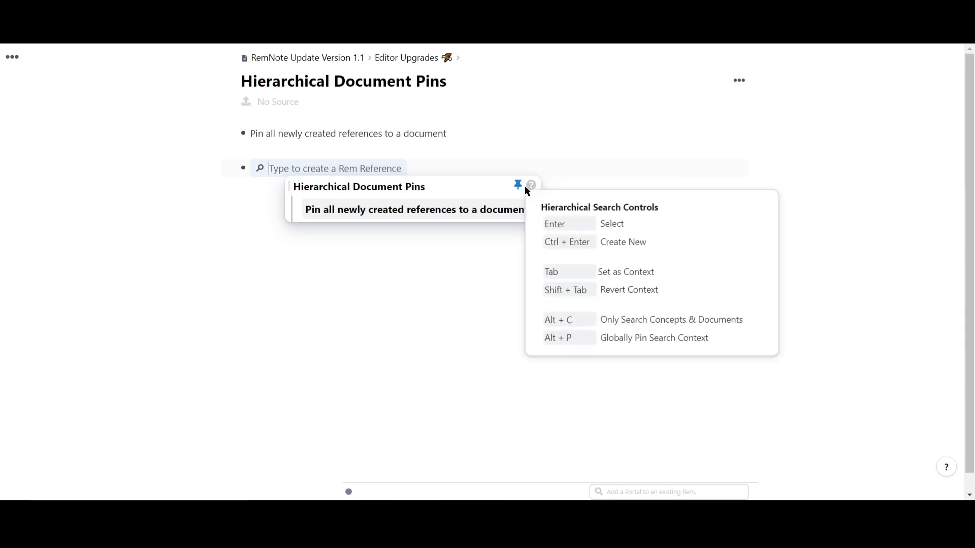
mouse_move(415, 177)
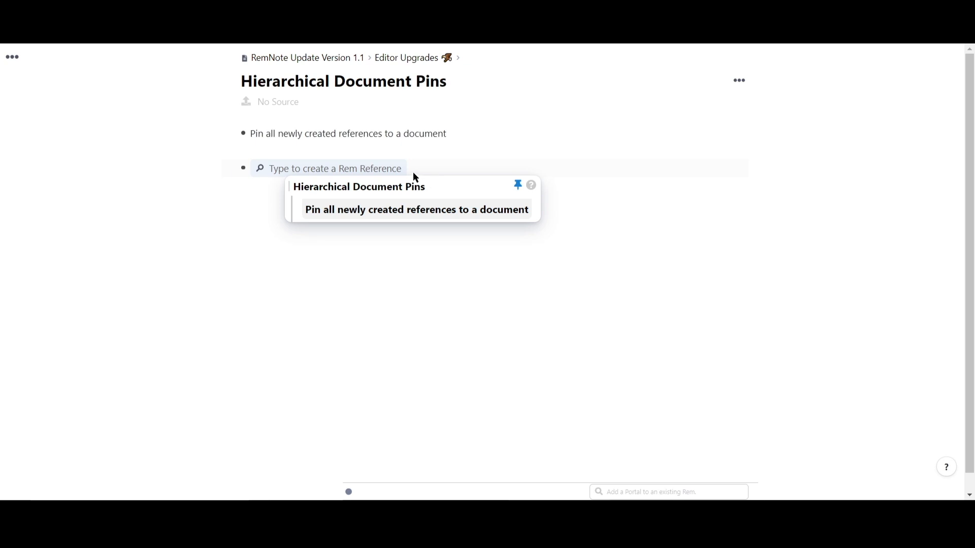
text(New Concept)
text([)
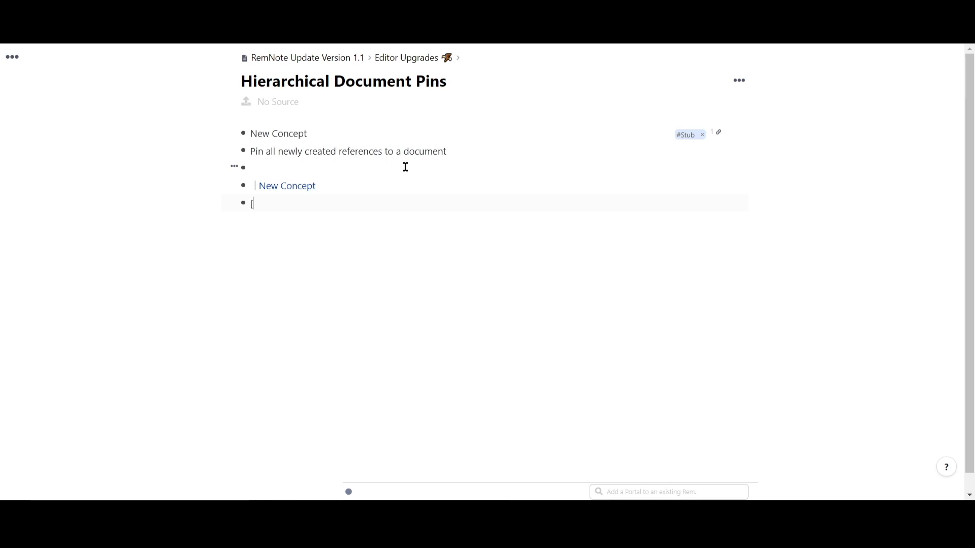
Step: Create and reference a second rem 'RemNote Rulez' below 'New Concept'
text(rem)
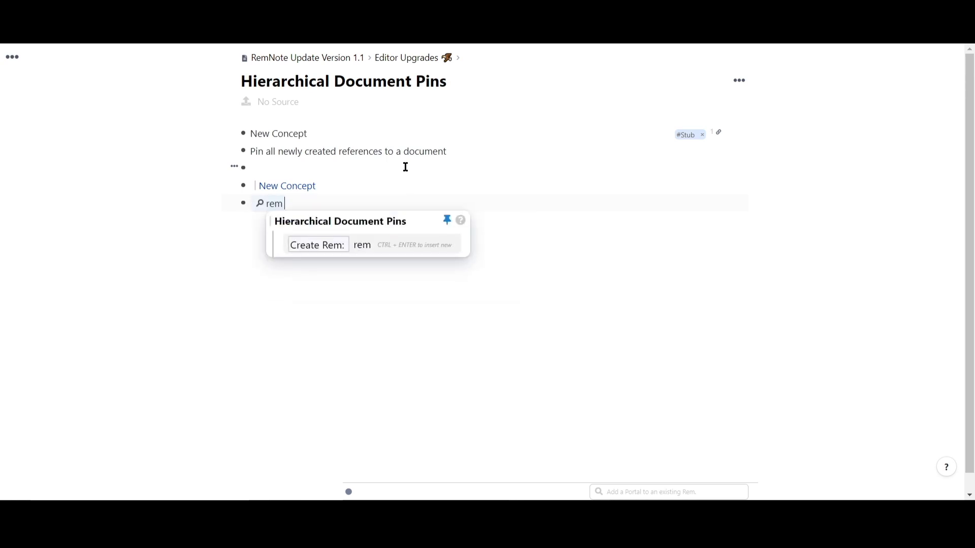
text(Note rulez)
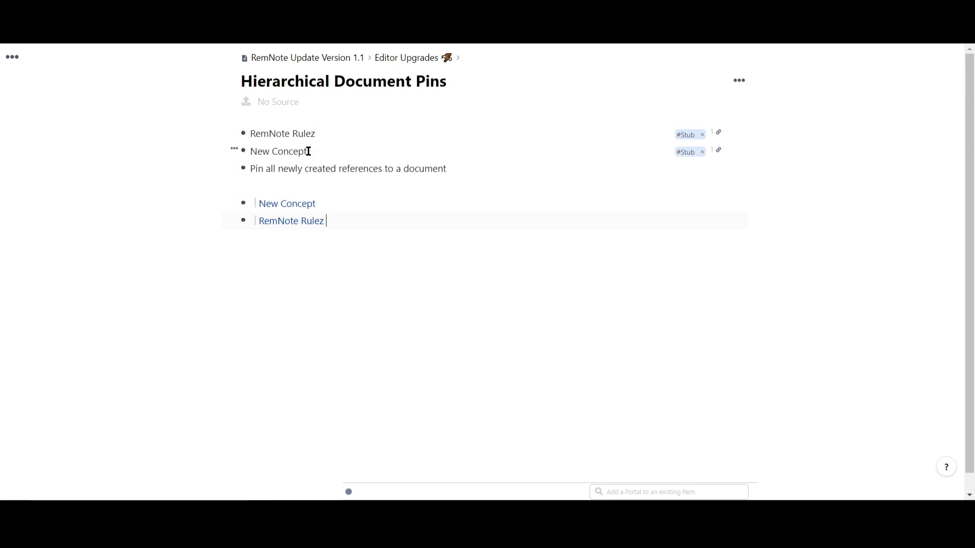
mouse_move(323, 186)
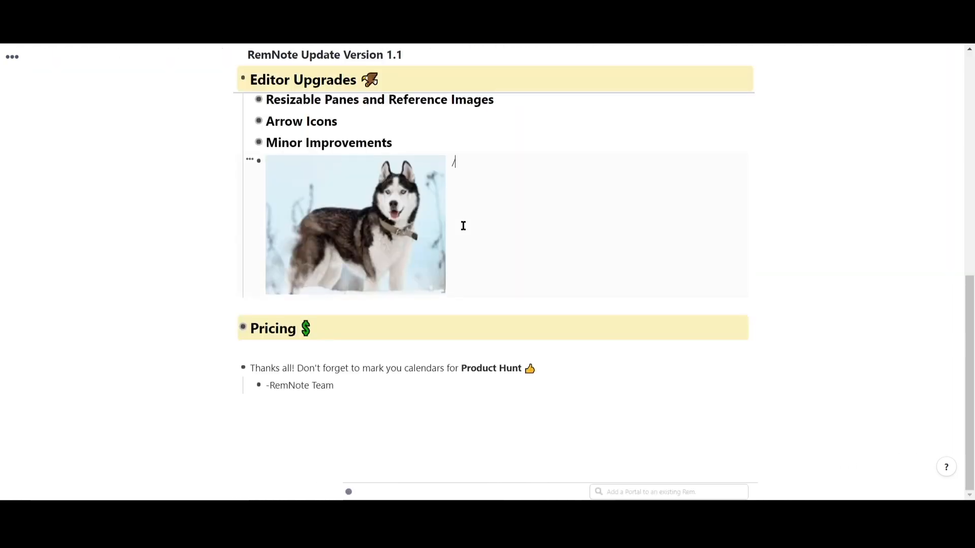
Step: Copy the husky image rem as a reference, show it in a split pane, then close that pane
text(copy)
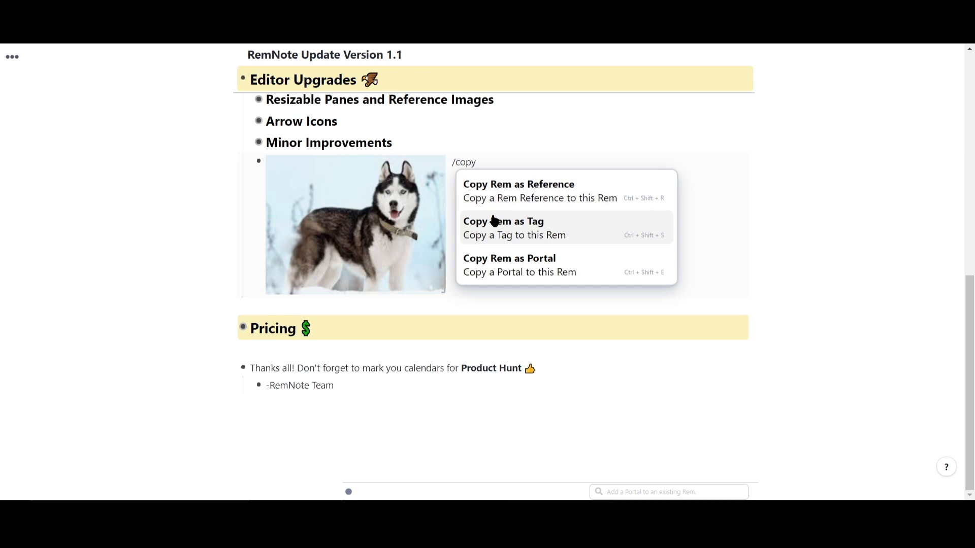
mouse_move(628, 198)
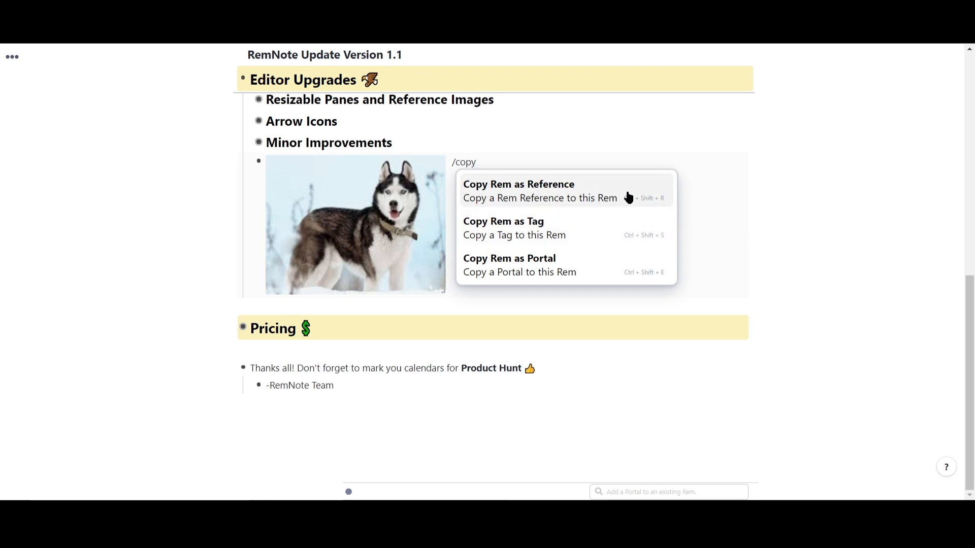
click(518, 184)
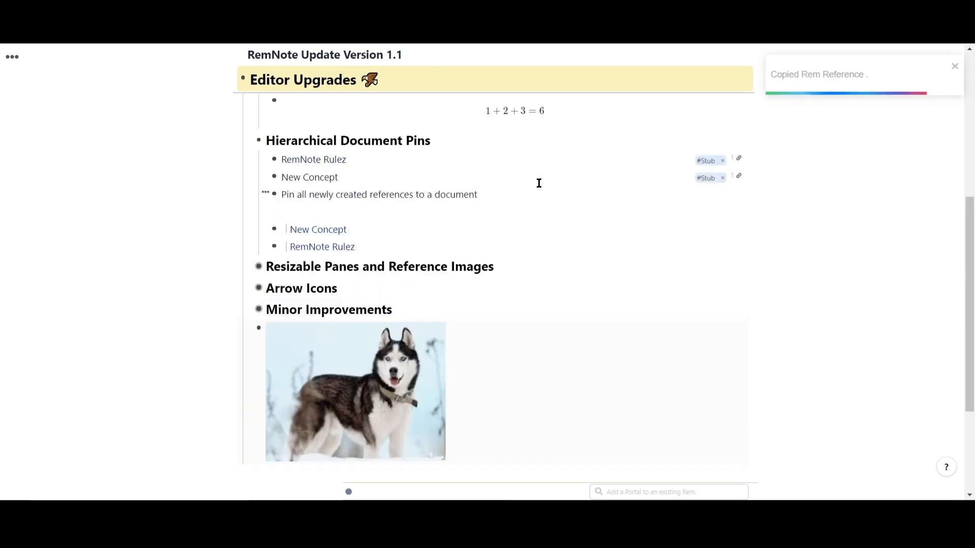
click(379, 266)
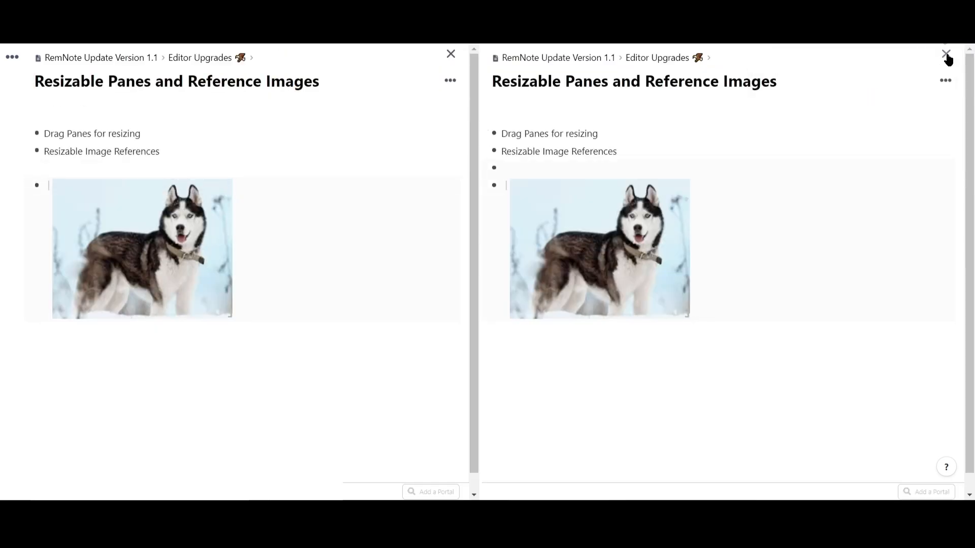
click(946, 54)
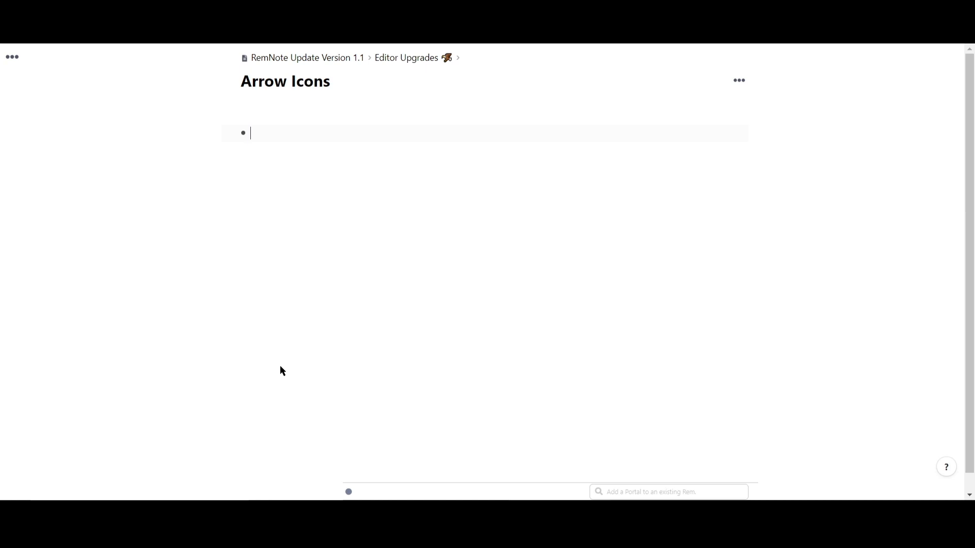
Step: Under Arrow Icons write 'Gestures with plain text' and a line of -> and => auto-converted arrows
text(Gestures with pla)
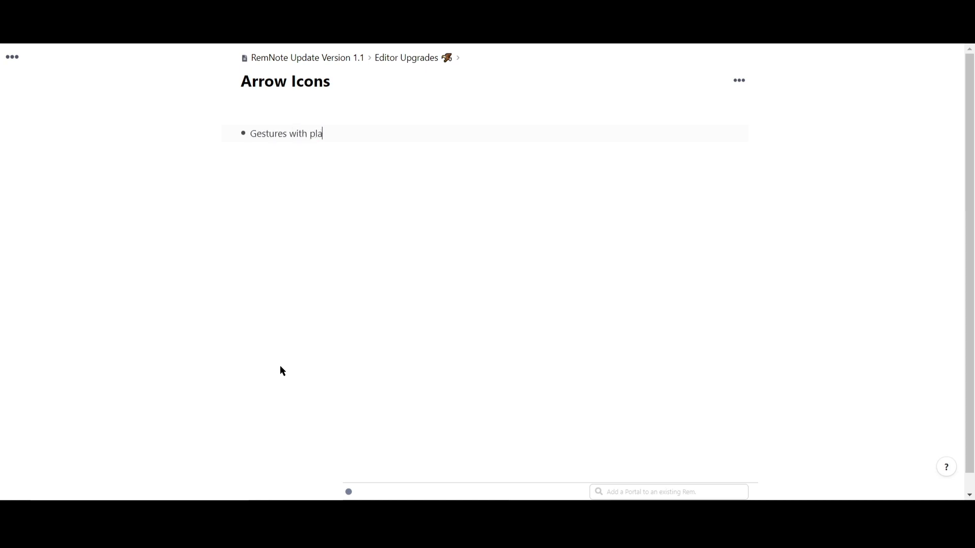
key(Enter)
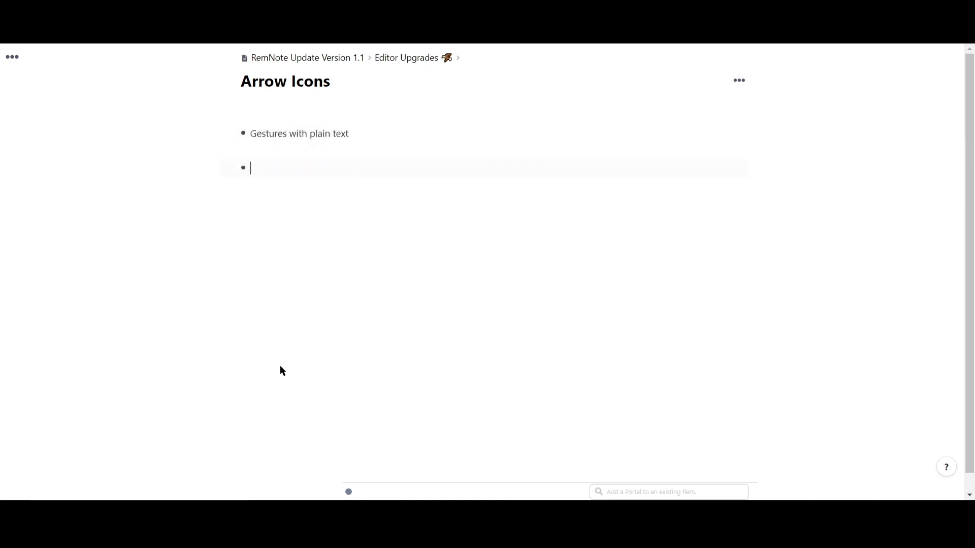
text(->)
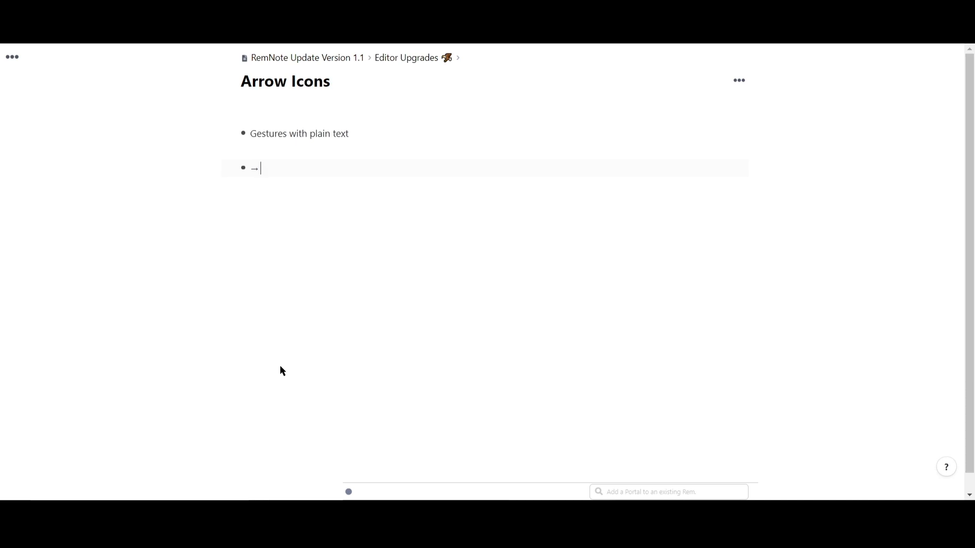
text(=)
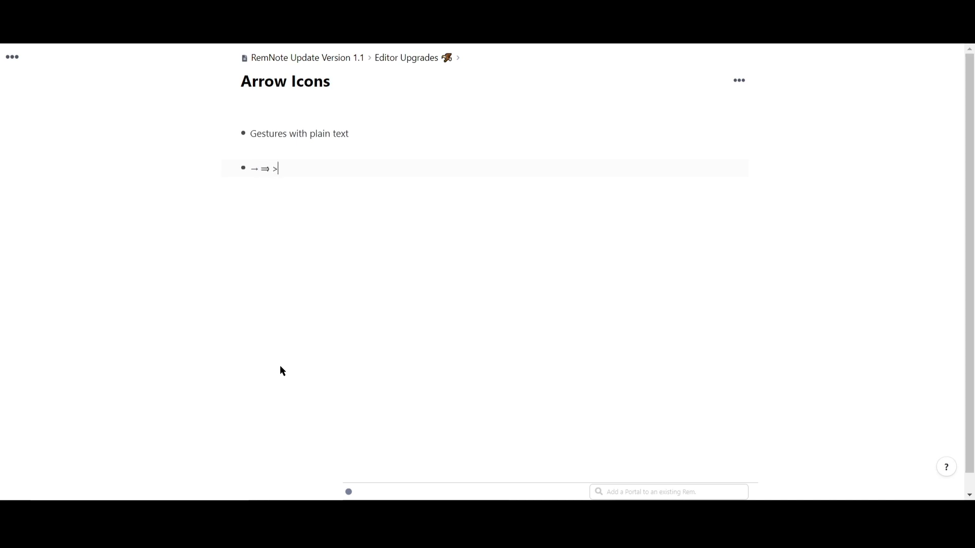
text(=)
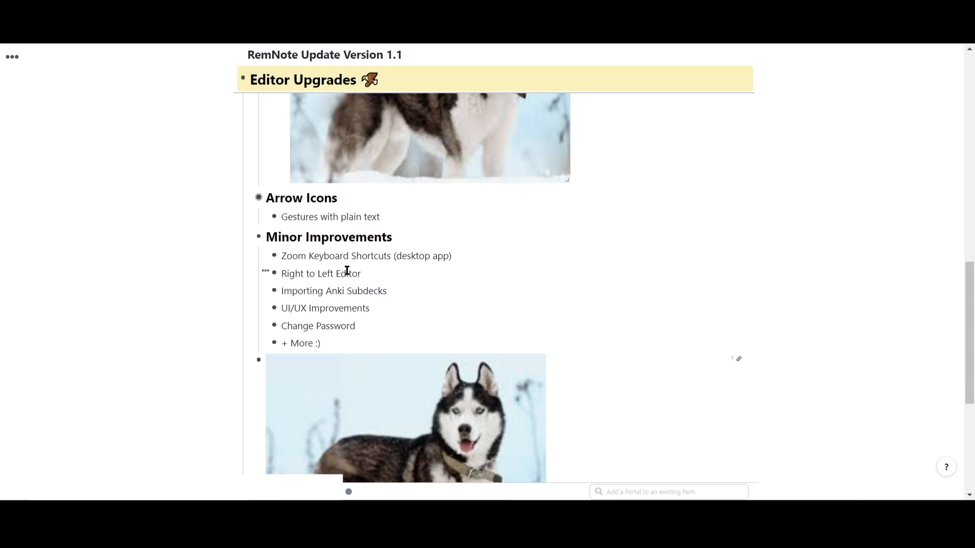
mouse_move(432, 294)
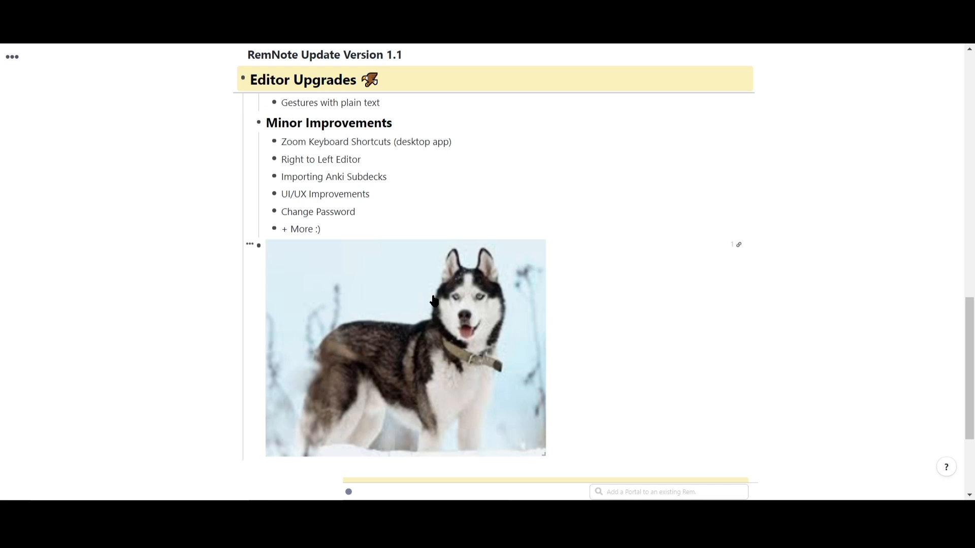
mouse_move(352, 188)
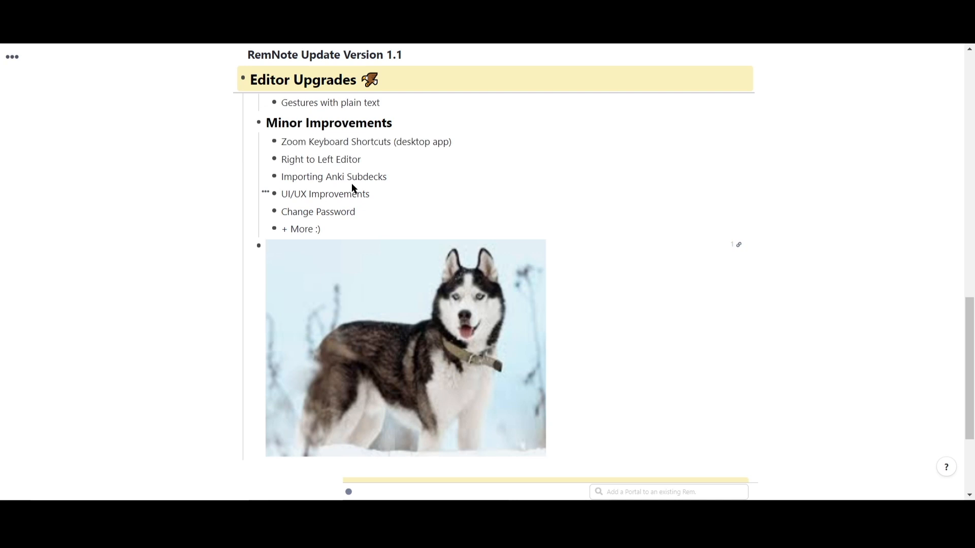
mouse_move(366, 123)
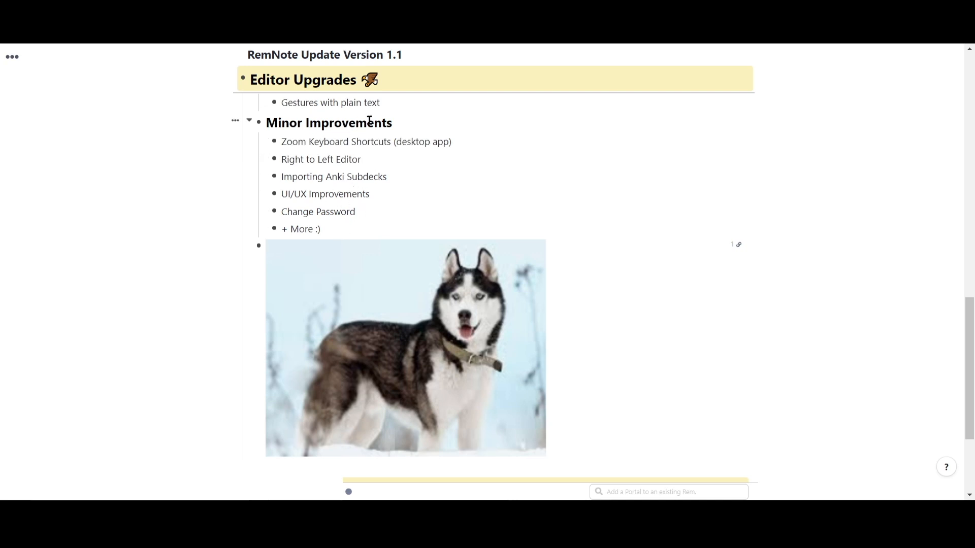
Step: Scroll the update notes down past Minor Improvements to the Pricing heading
scroll(down, 3)
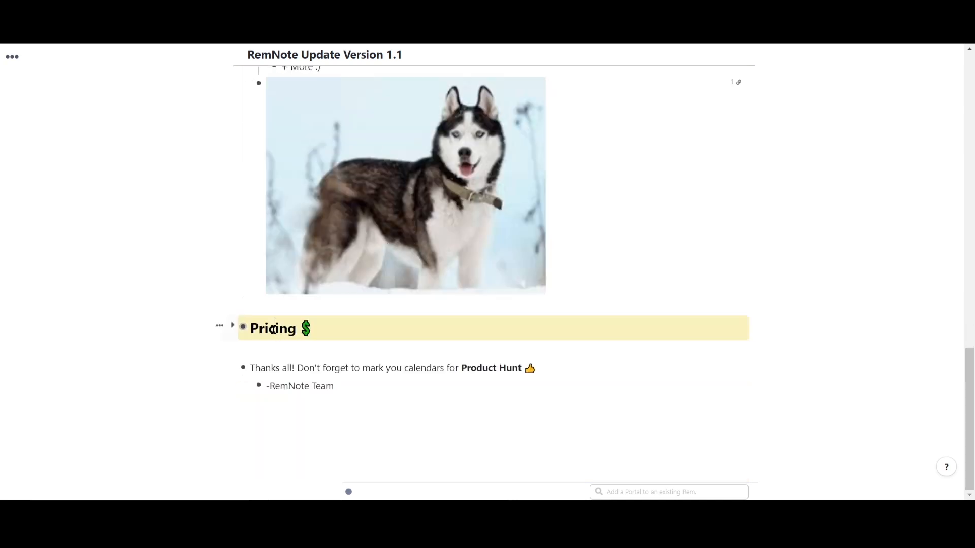
Step: Place the cursor at the end of the Pricing heading to start its sub-bullets
click(233, 325)
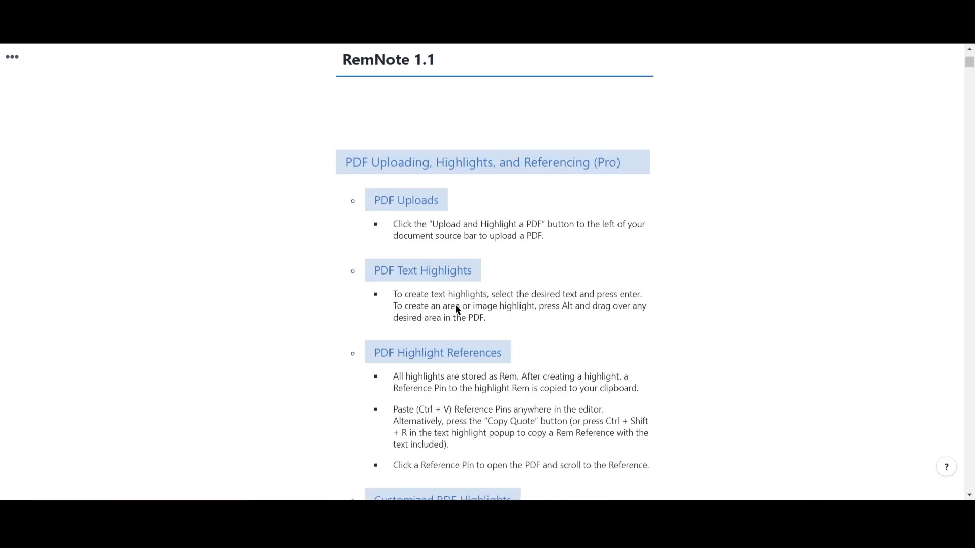
Step: Scroll through the RemNote 1.1 page's Pro Features, Pro Pricing and Discounted Pricing sections
scroll(up, 3)
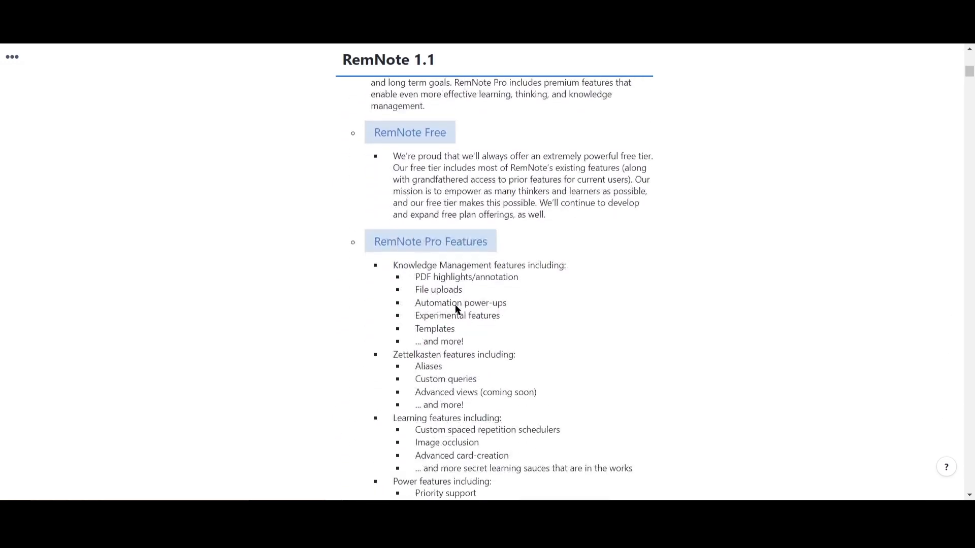
scroll(down, 3)
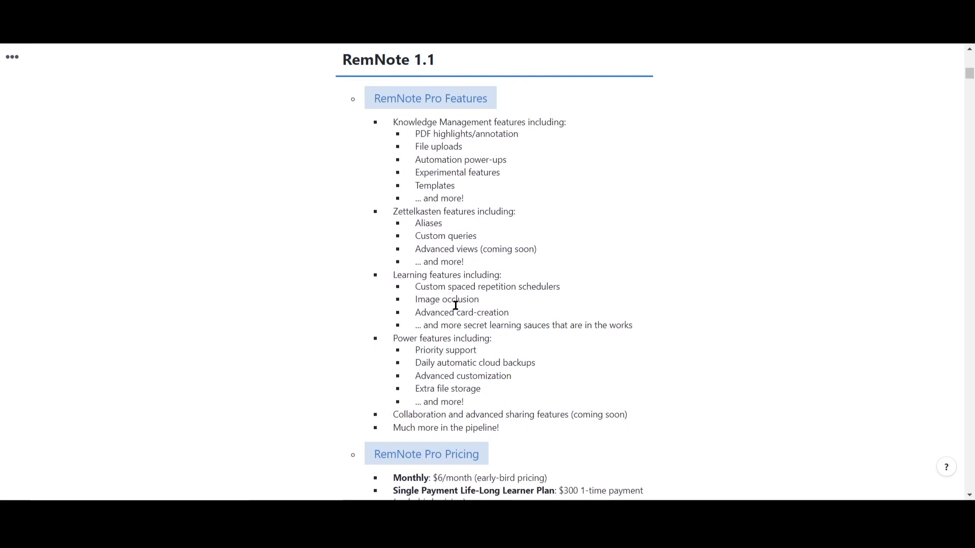
scroll(down, 3)
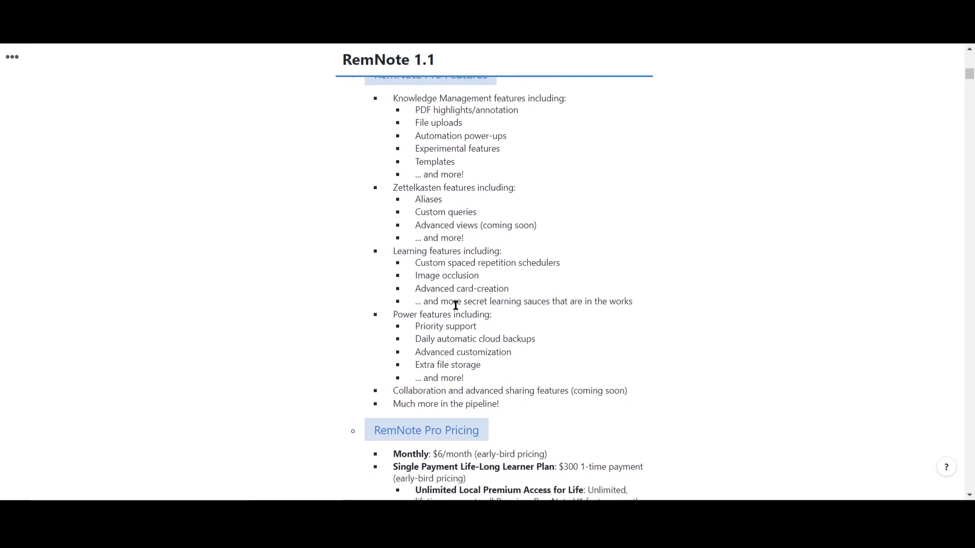
scroll(down, 3)
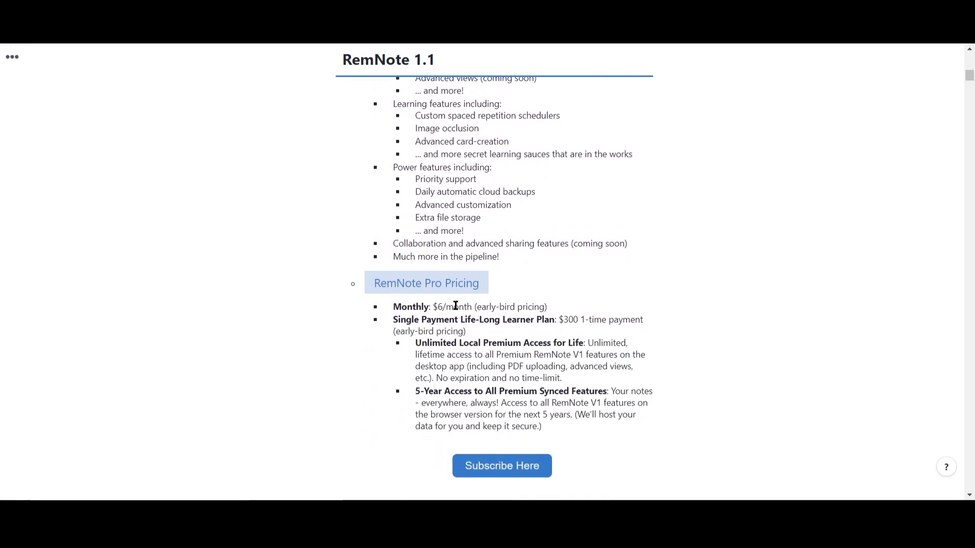
scroll(down, 3)
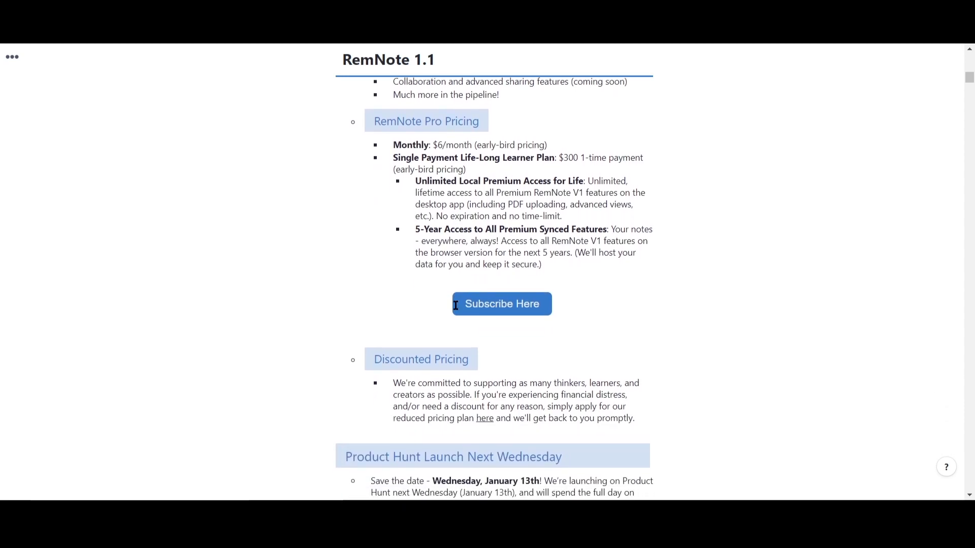
scroll(up, 3)
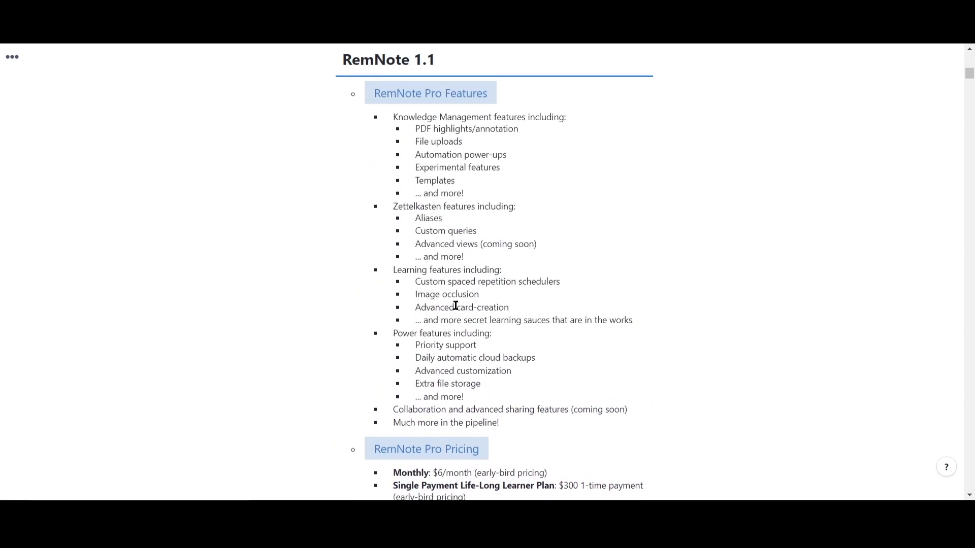
scroll(up, 3)
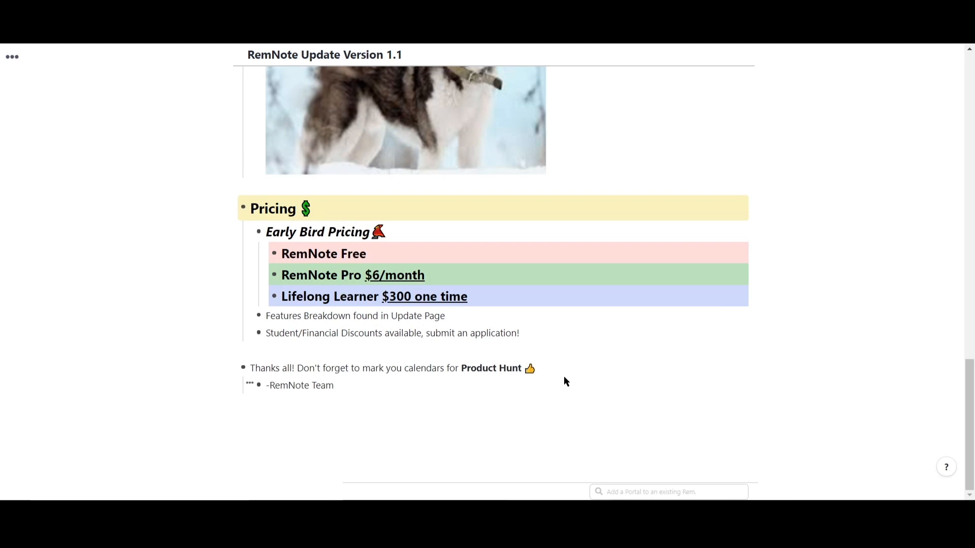
Step: Place the cursor at the end of the 'Thanks all!' Product Hunt line to append an arrow
click(553, 367)
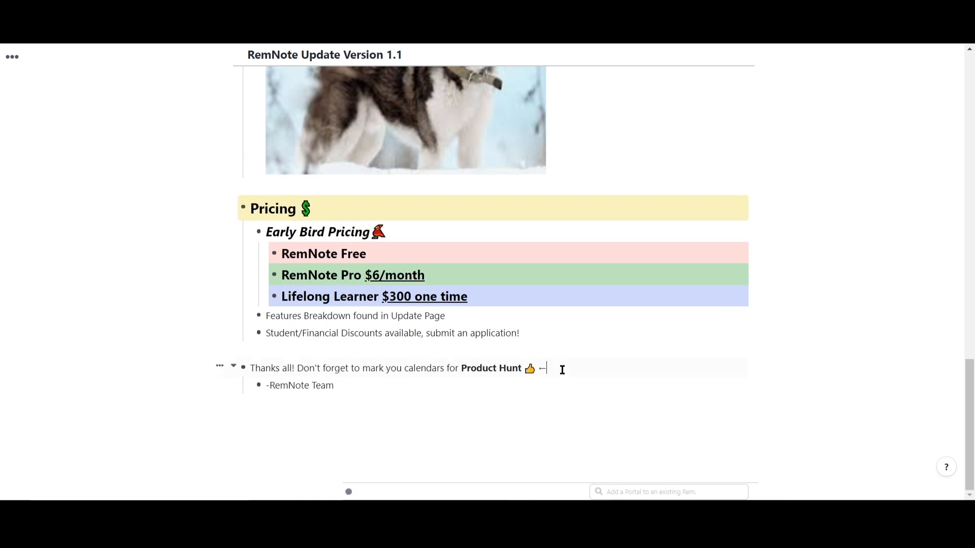